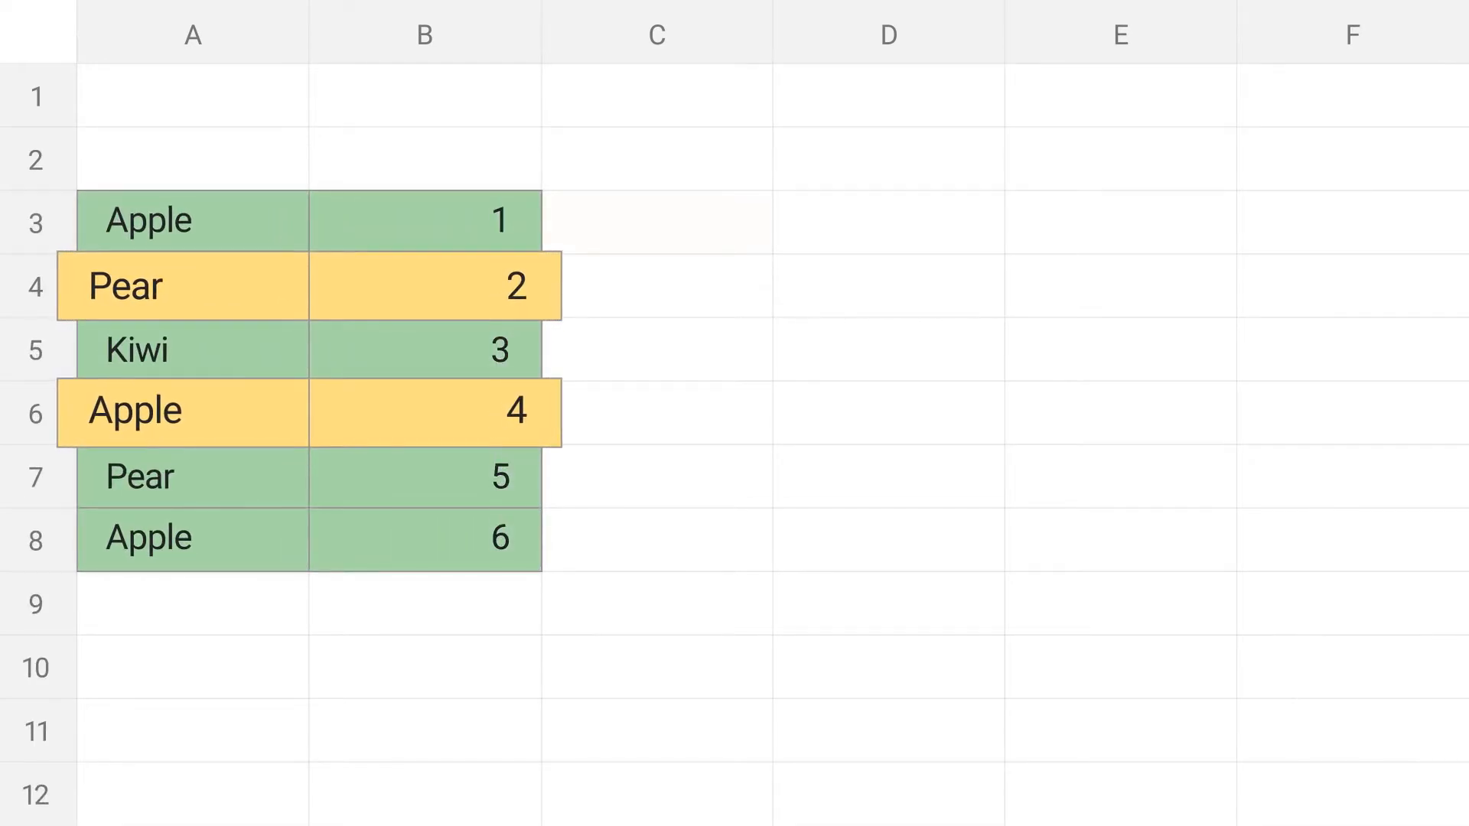
Enter a COUNTIFS formula counting light green 3 cells in B3:B8 where A3:A8 is "Apple", via CELLCOLOR.
{"action": "type", "text": "2"}
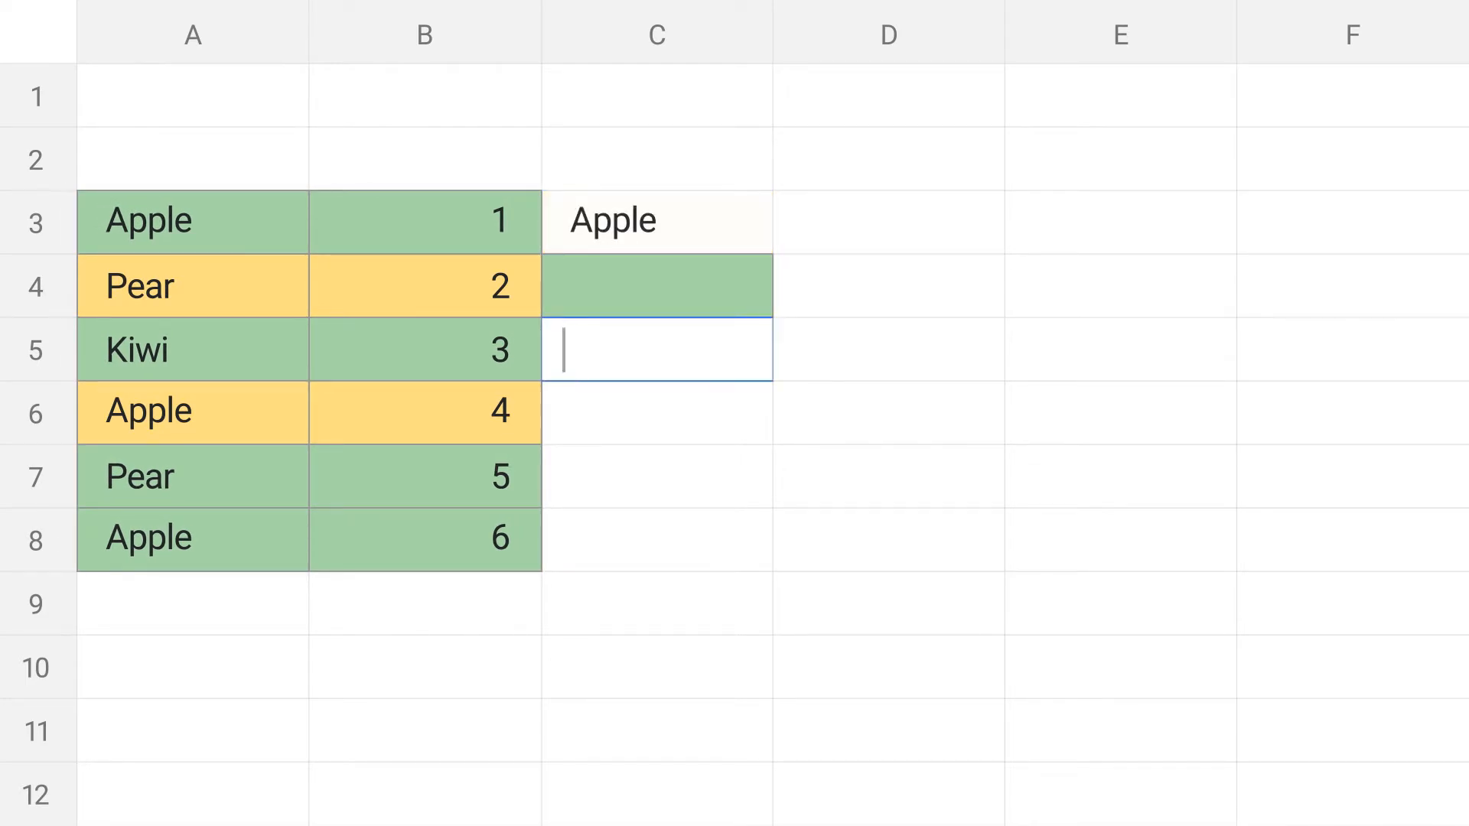
{"action": "type", "text": "=COUN"}
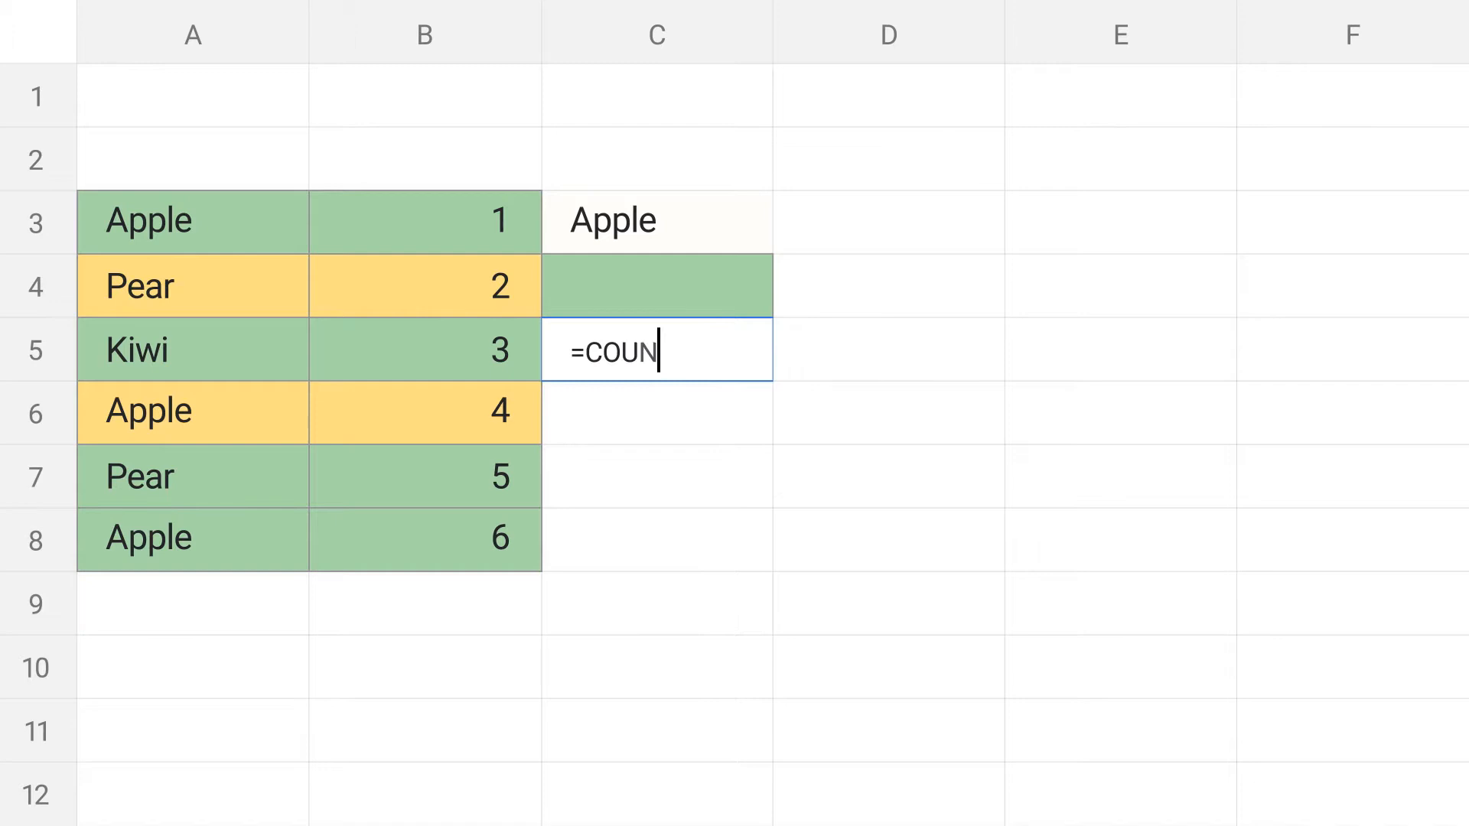
{"action": "type", "text": "TIFS()"}
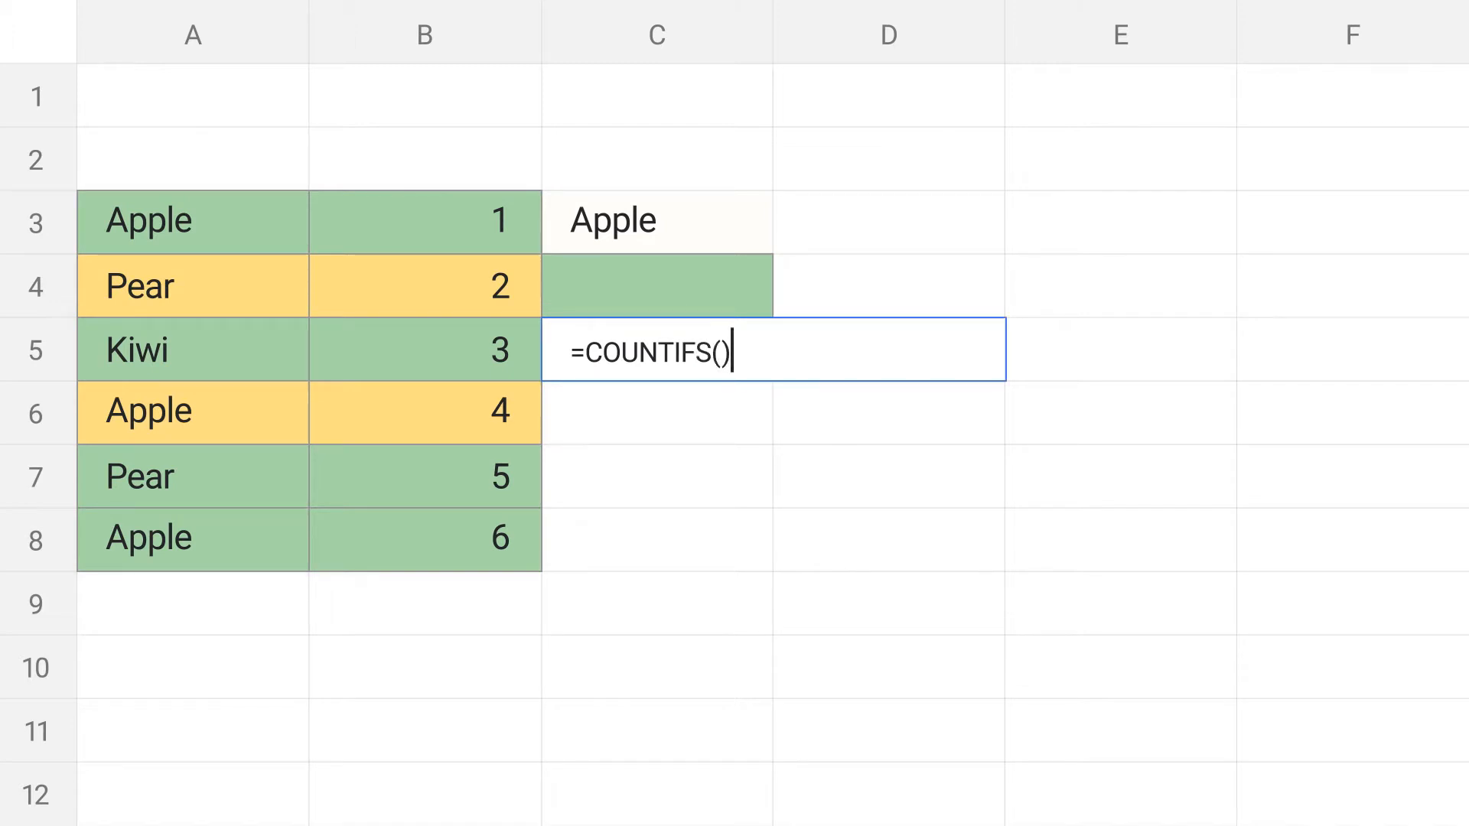
{"action": "type", "text": "CELLCOLOR(B3:"}
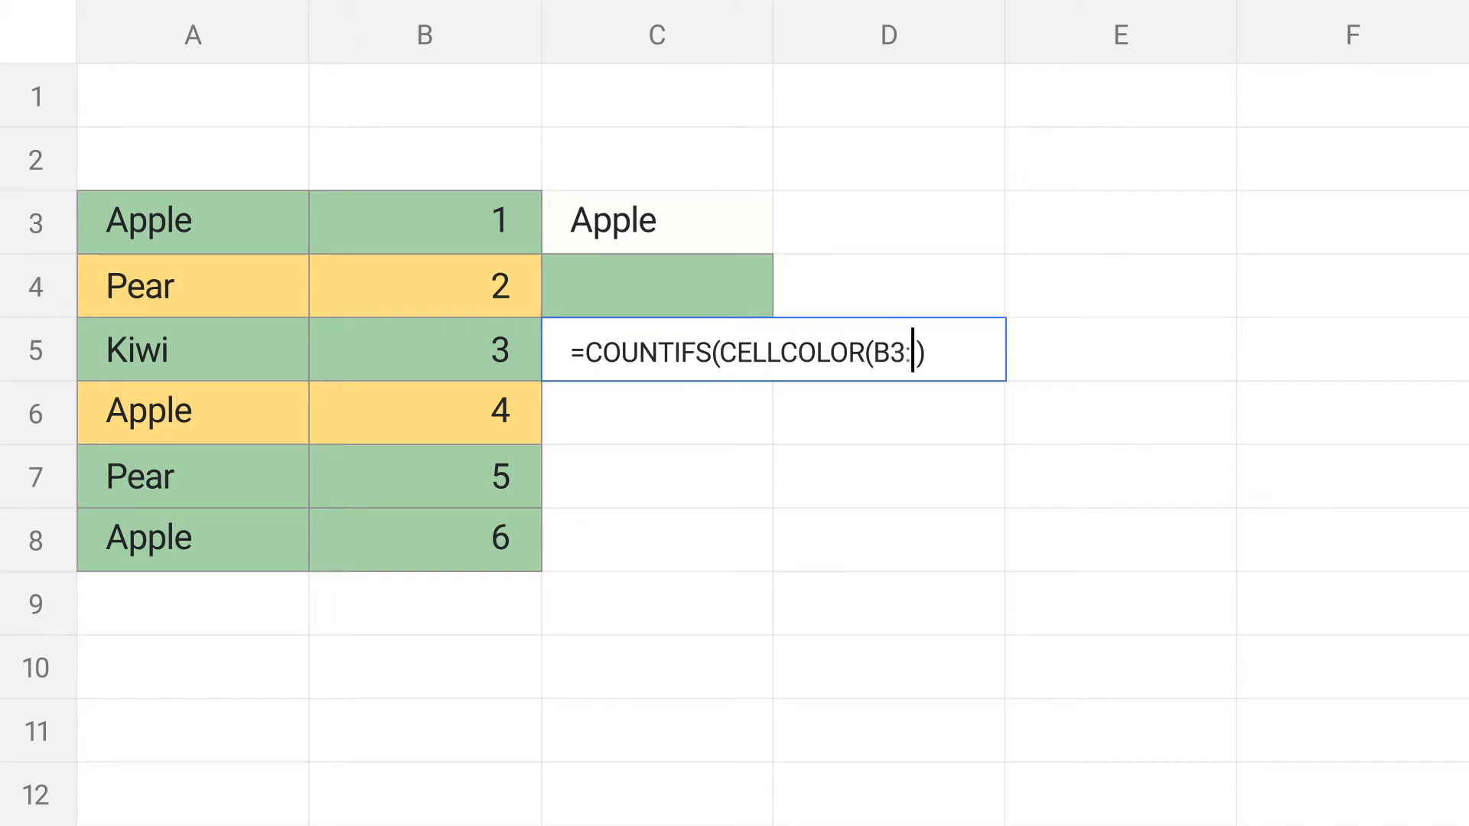
{"action": "type", "text": "B8,\"fill\",TRUE),\"light green 3\",A3:A8,\"Apple\")"}
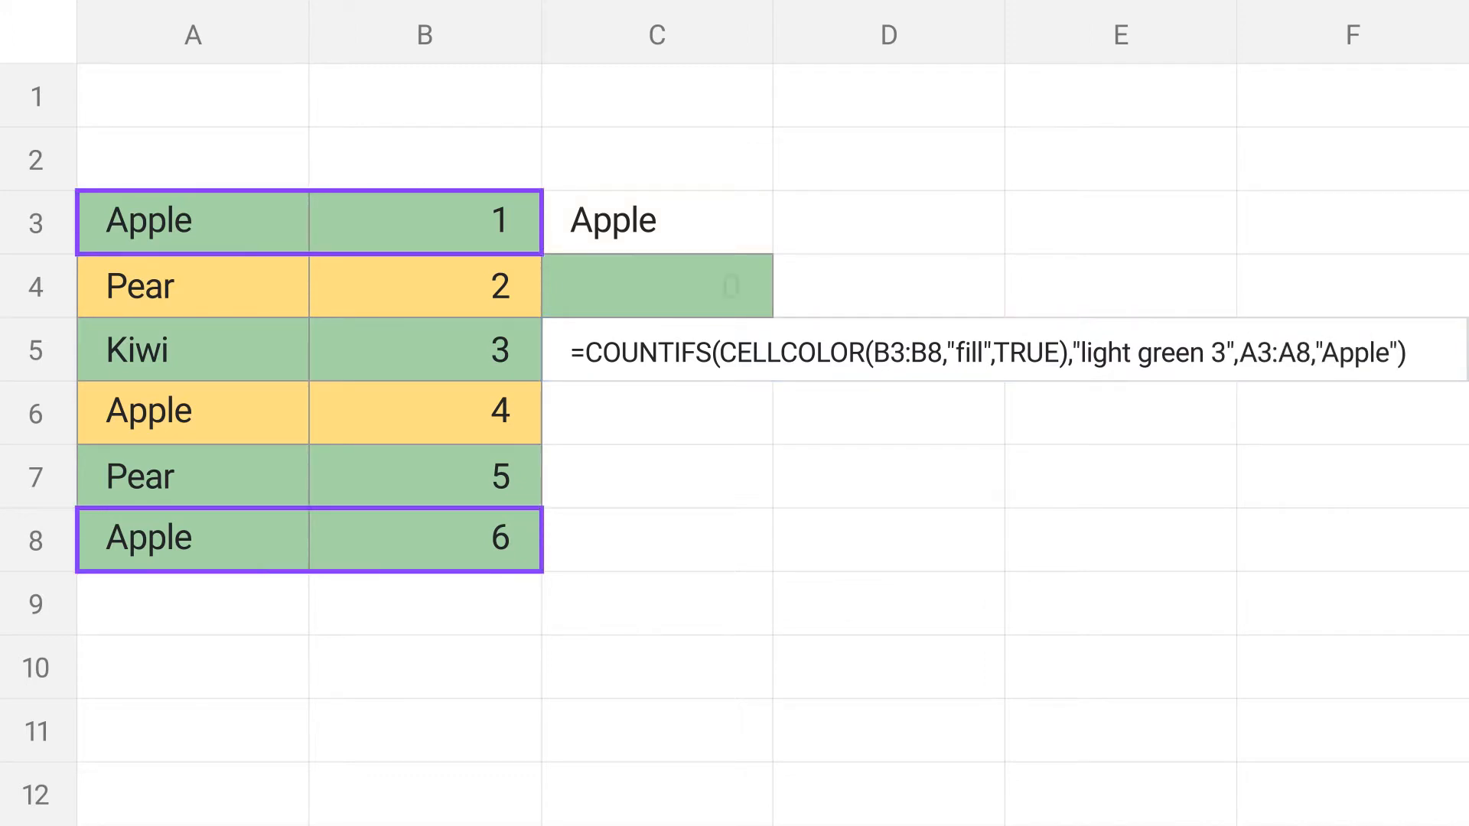
{"action": "key", "text": "Enter"}
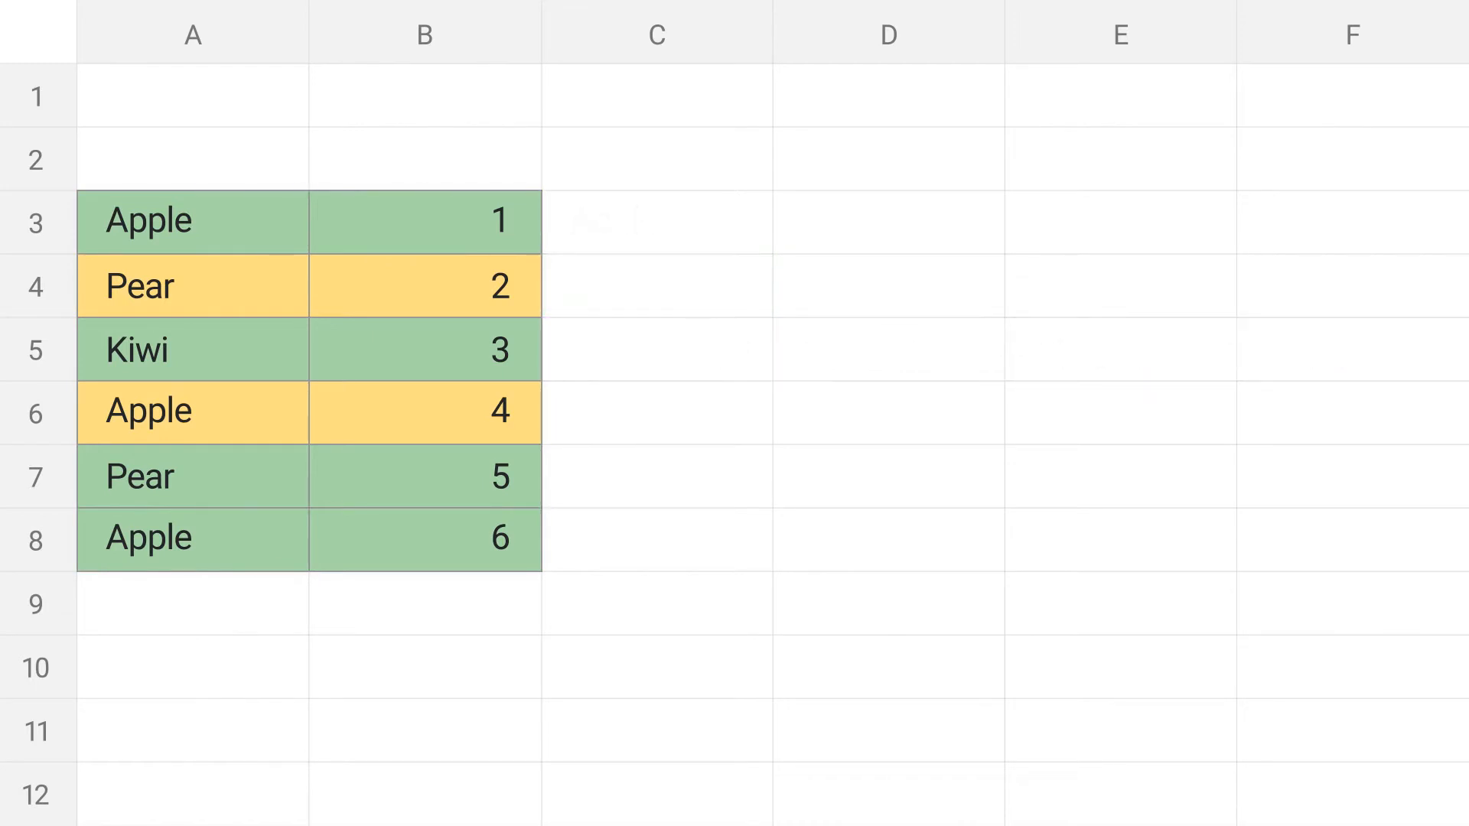
Start CELLCOLOR(B3:B8,"fill",TRUE) and a VALUESBYCOLORALL formula with "light green 3".
{"action": "type", "text": "=CELLCOLOR()"}
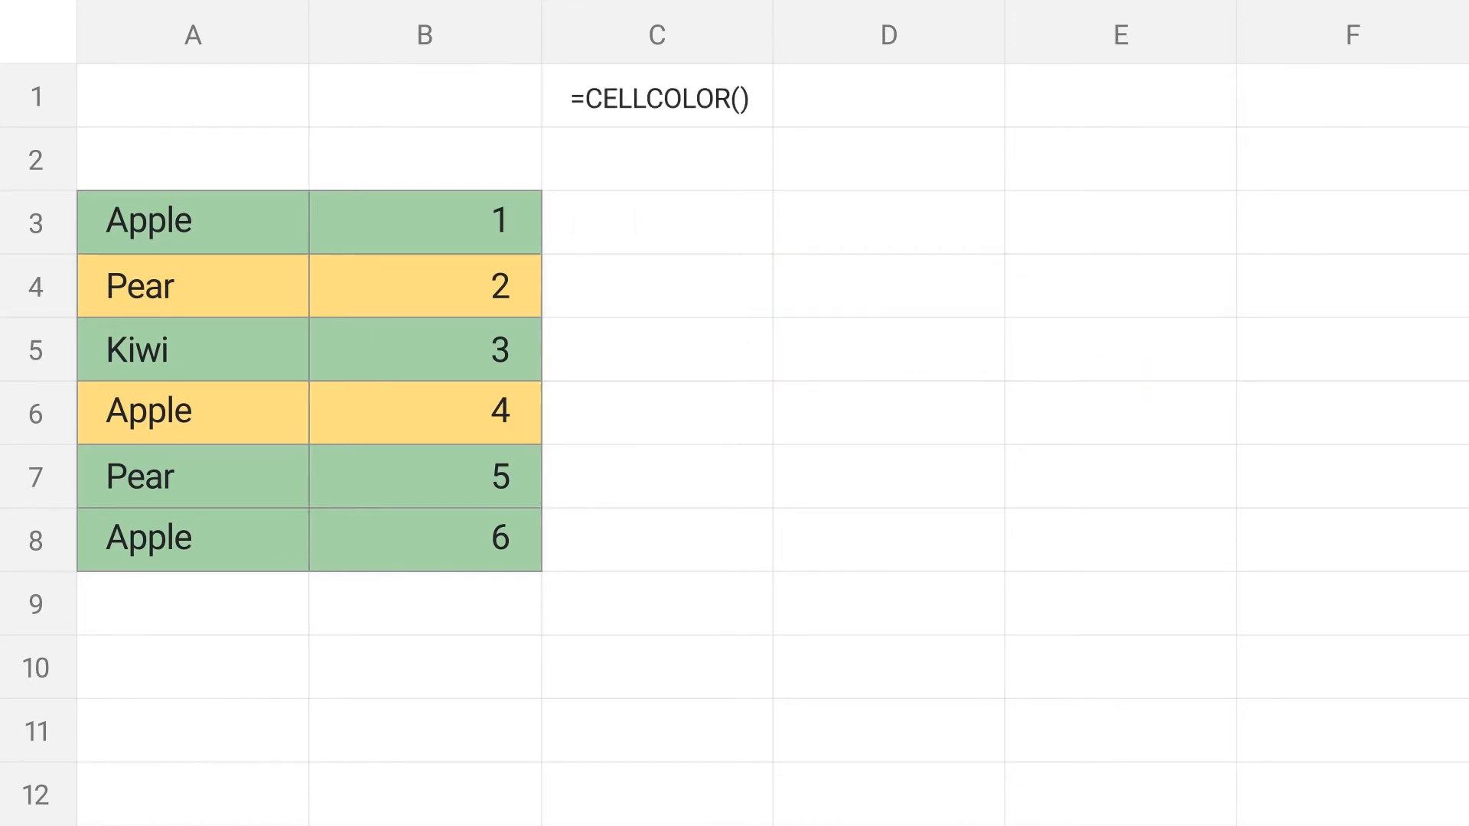
{"action": "type", "text": "=VALUESBYCOLORALL()"}
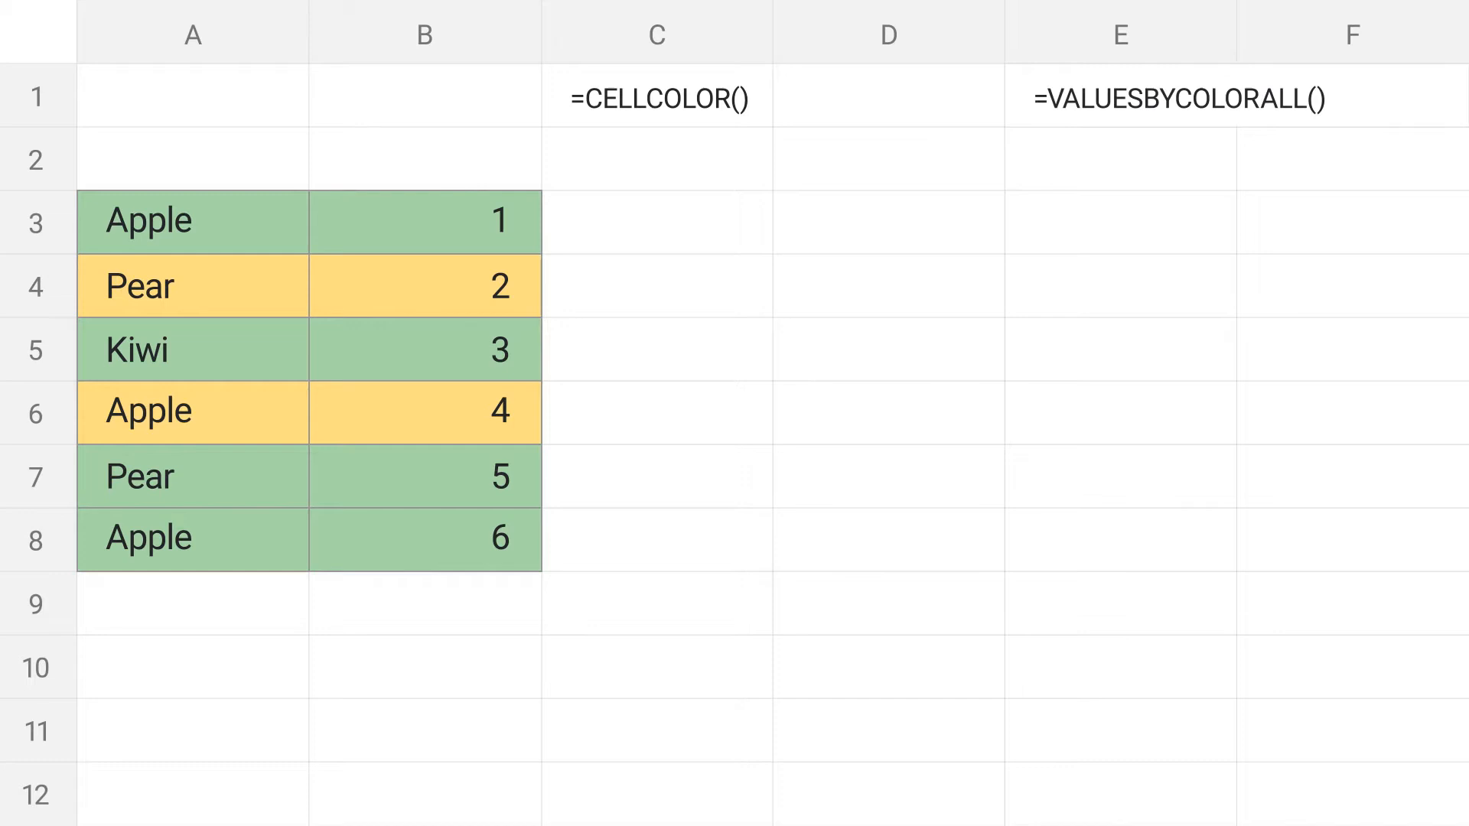
{"action": "type", "text": "B3:B8,\"fill\",TRUE"}
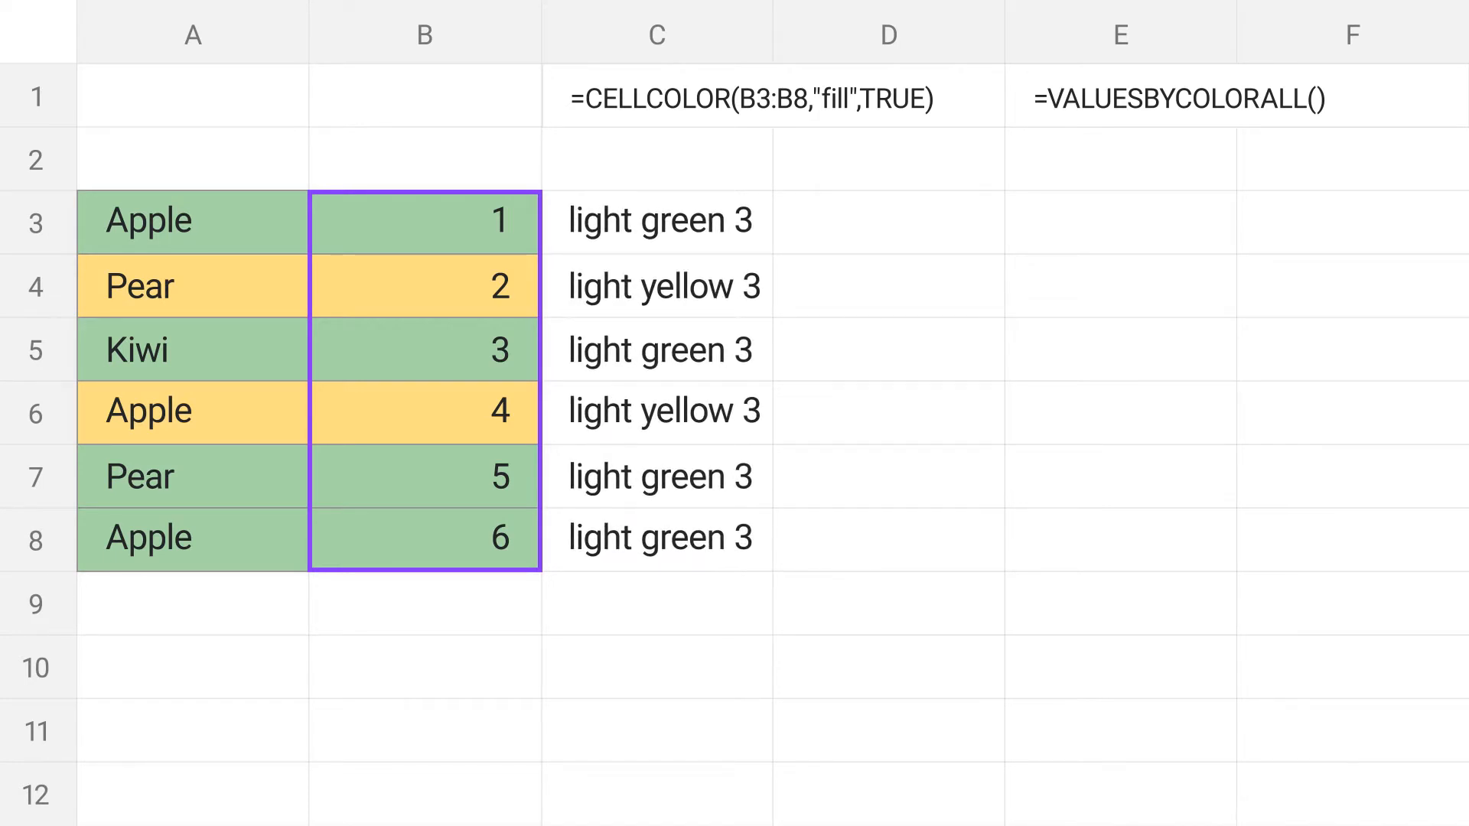
{"action": "type", "text": "\"light green 3"}
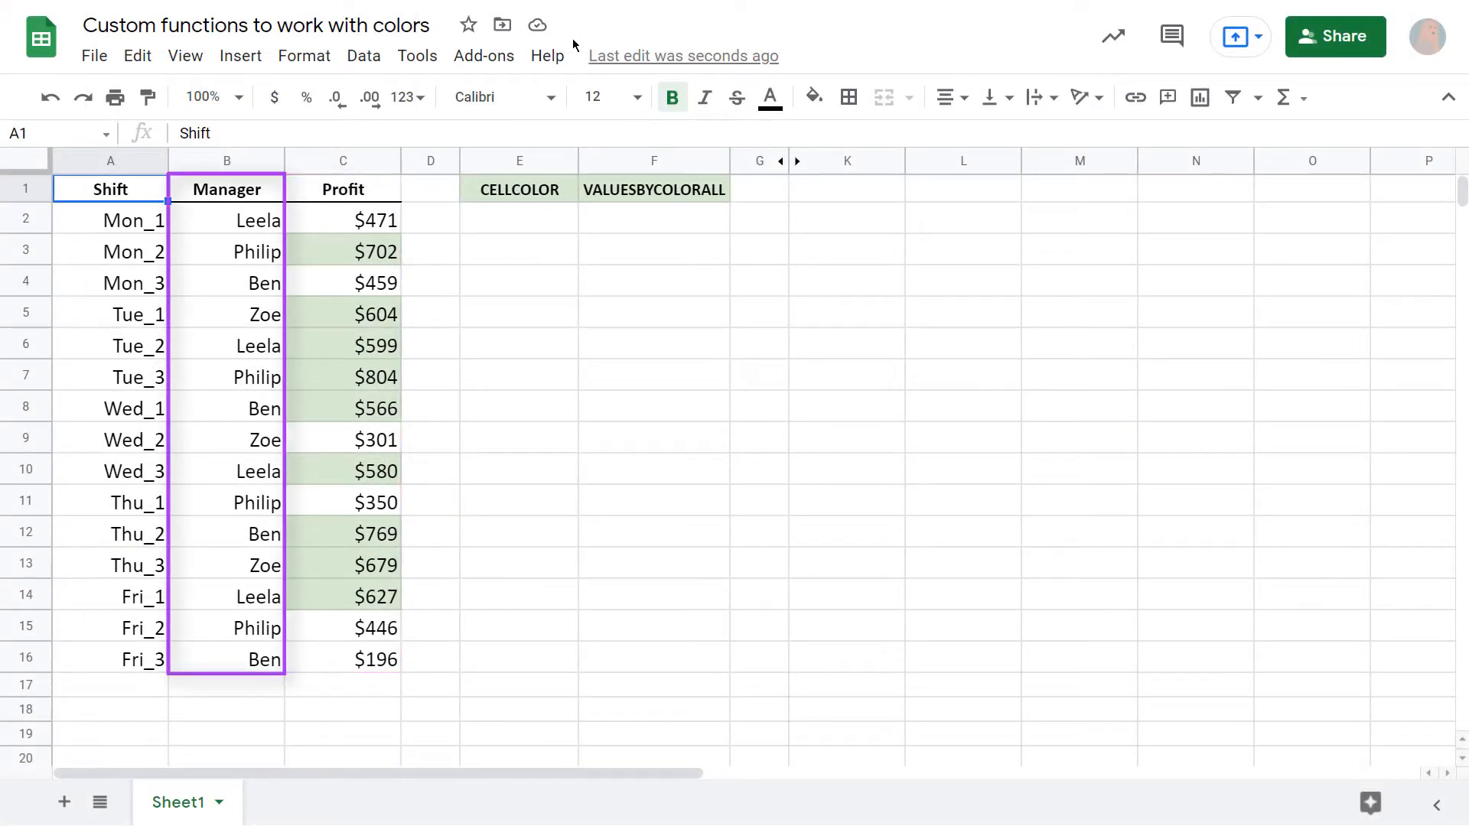
Switch to the Custom functions to work with colors sheet and view the Add-ons menu.
{"action": "left_click", "coordinate": [110, 188]}
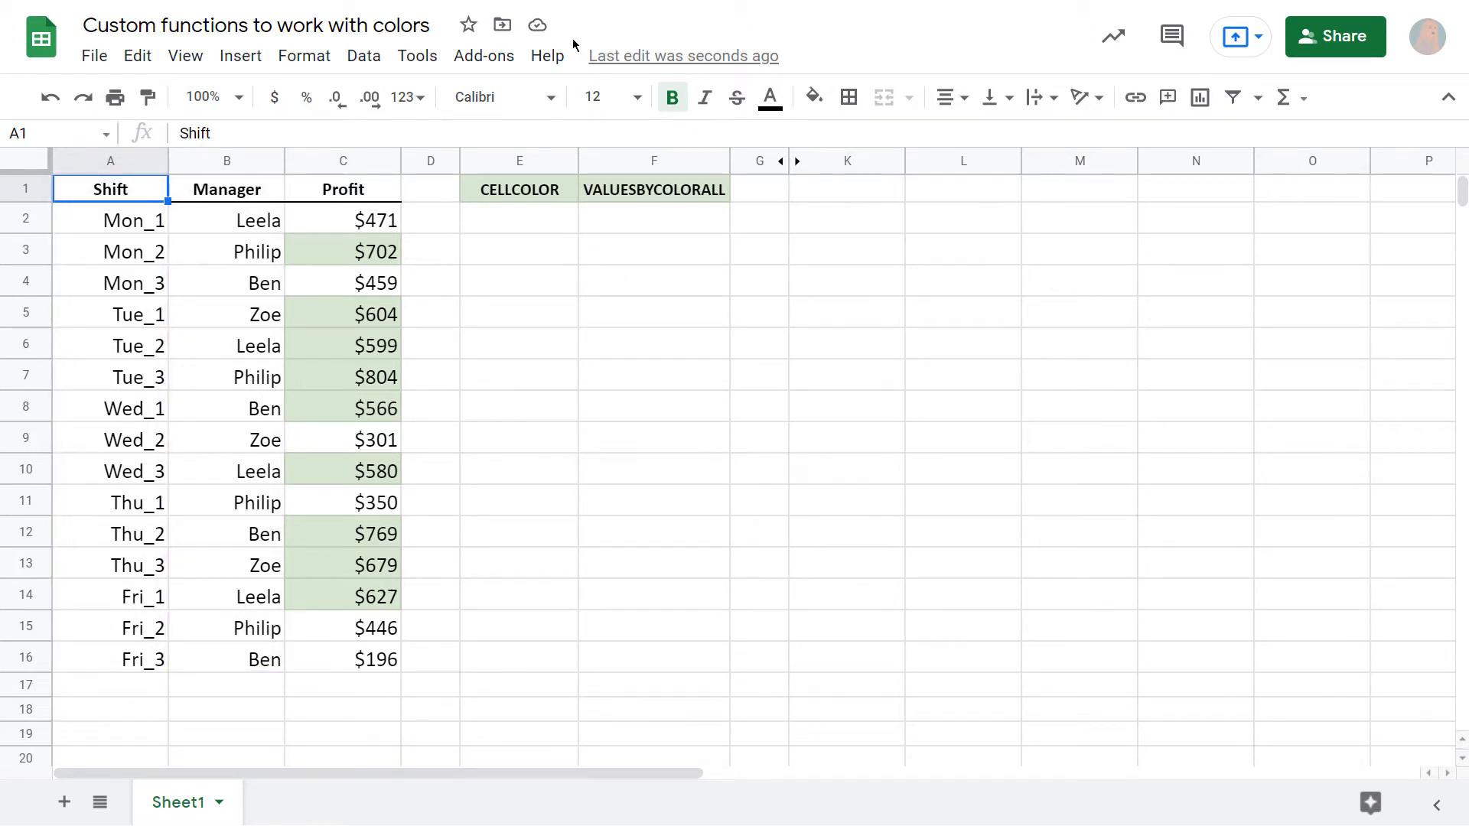
{"action": "left_click", "coordinate": [483, 55]}
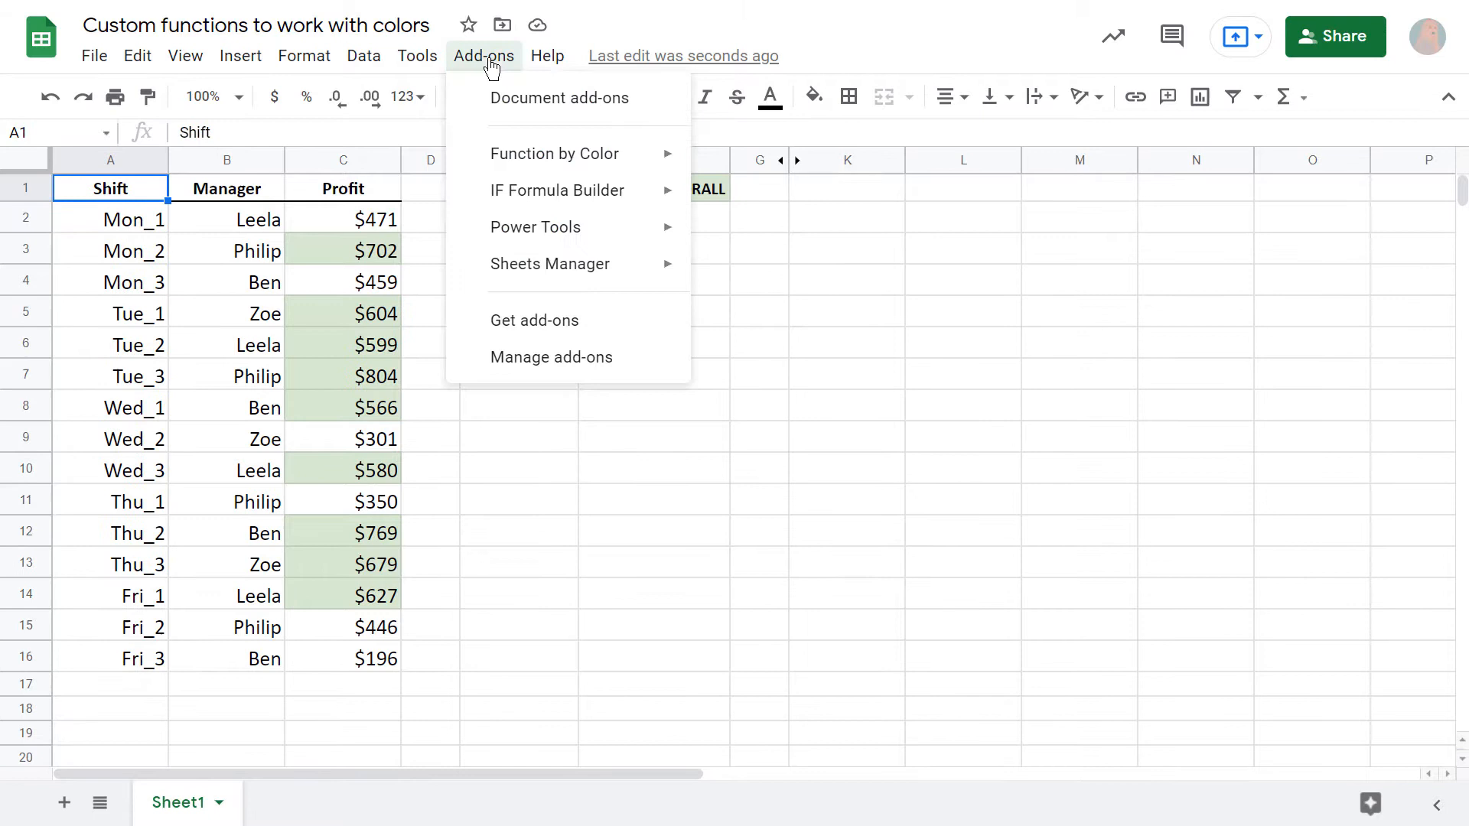
{"action": "mouse_move", "coordinate": [535, 226]}
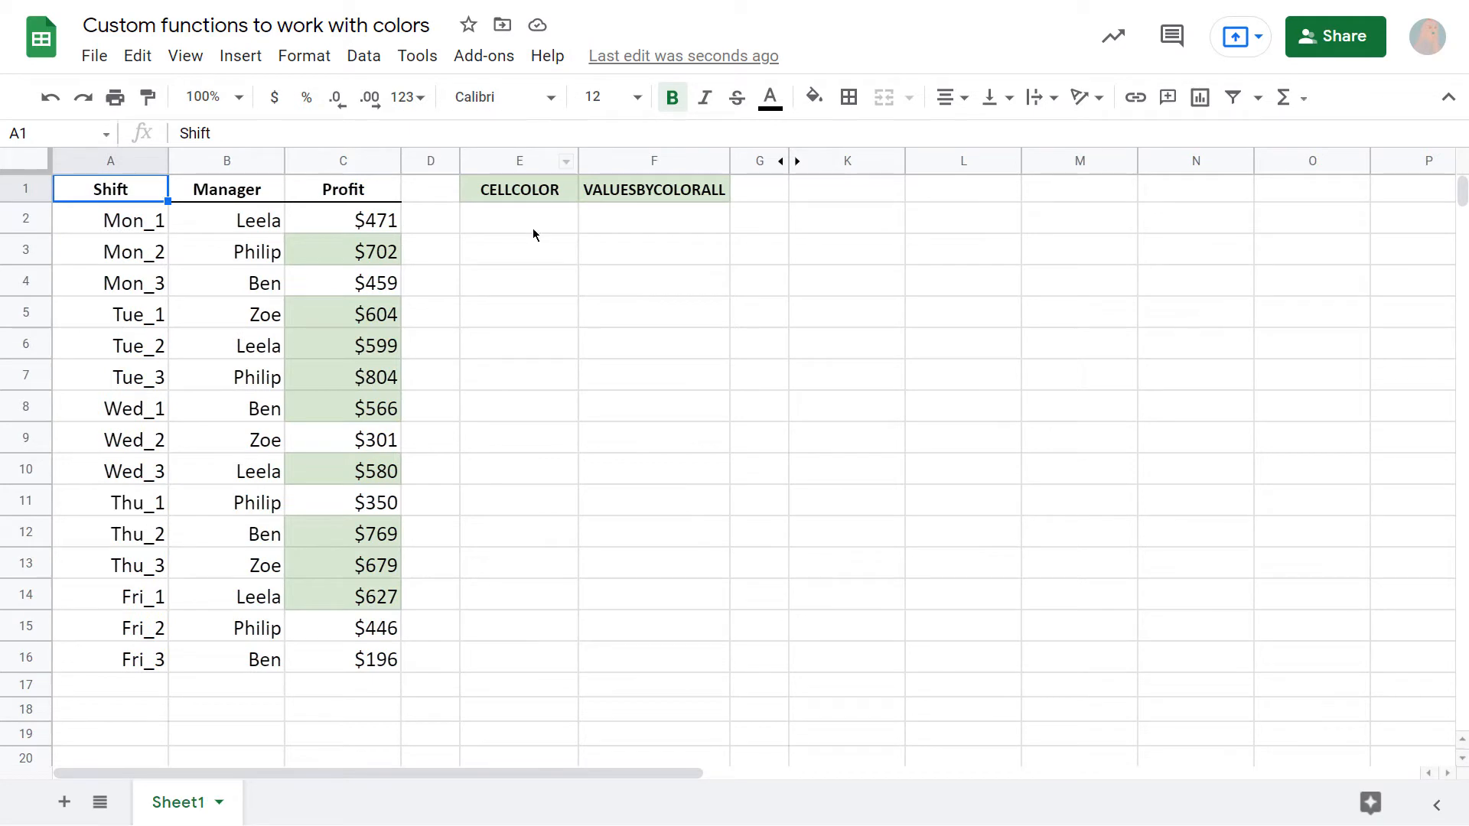
Enter =CELLCOLOR(C2:C16,"fill",TRUE) in E2 to list each Profit cell's fill colour name.
{"action": "type", "text": "="}
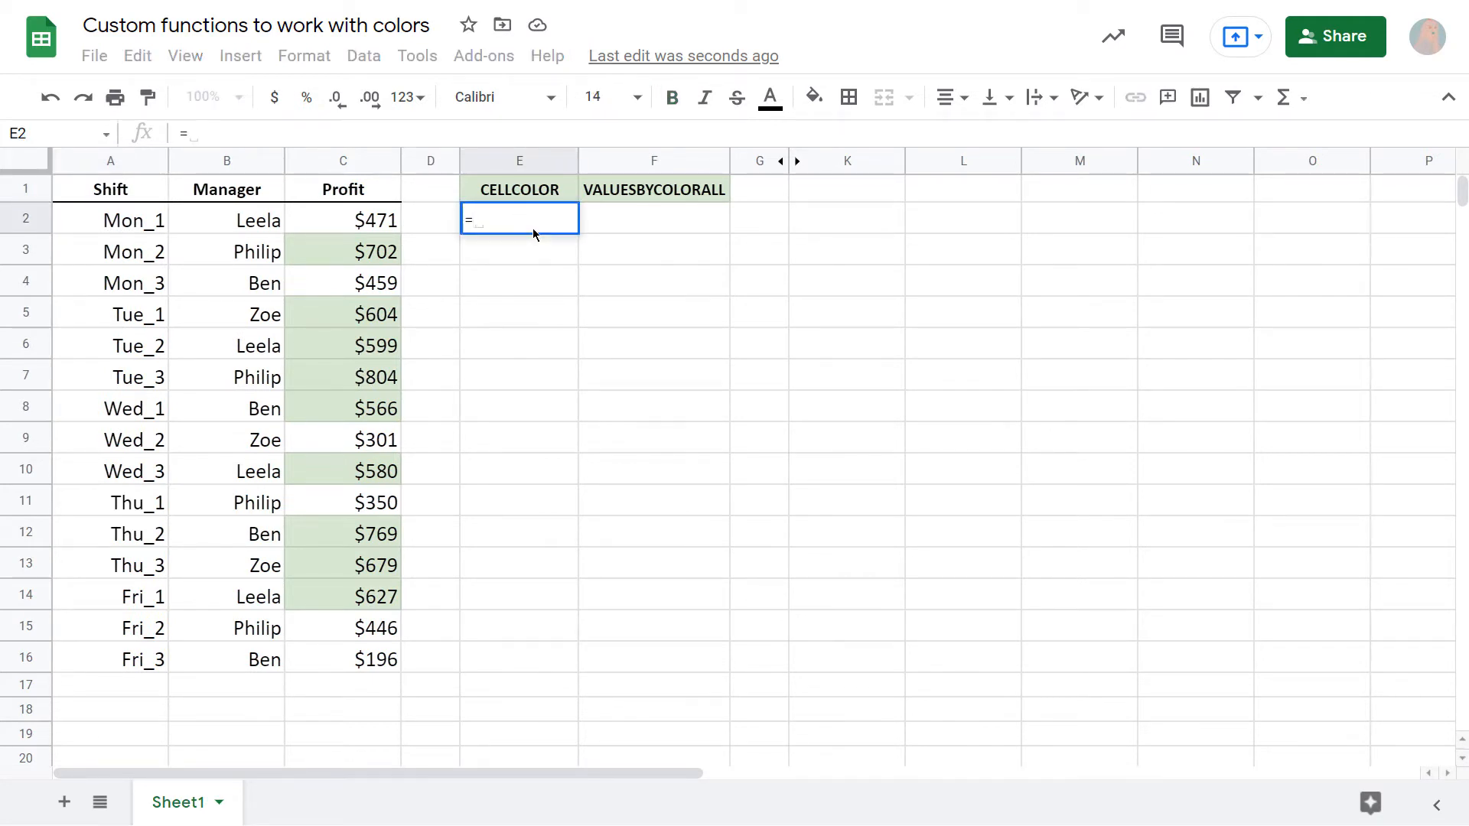
{"action": "type", "text": "cellco"}
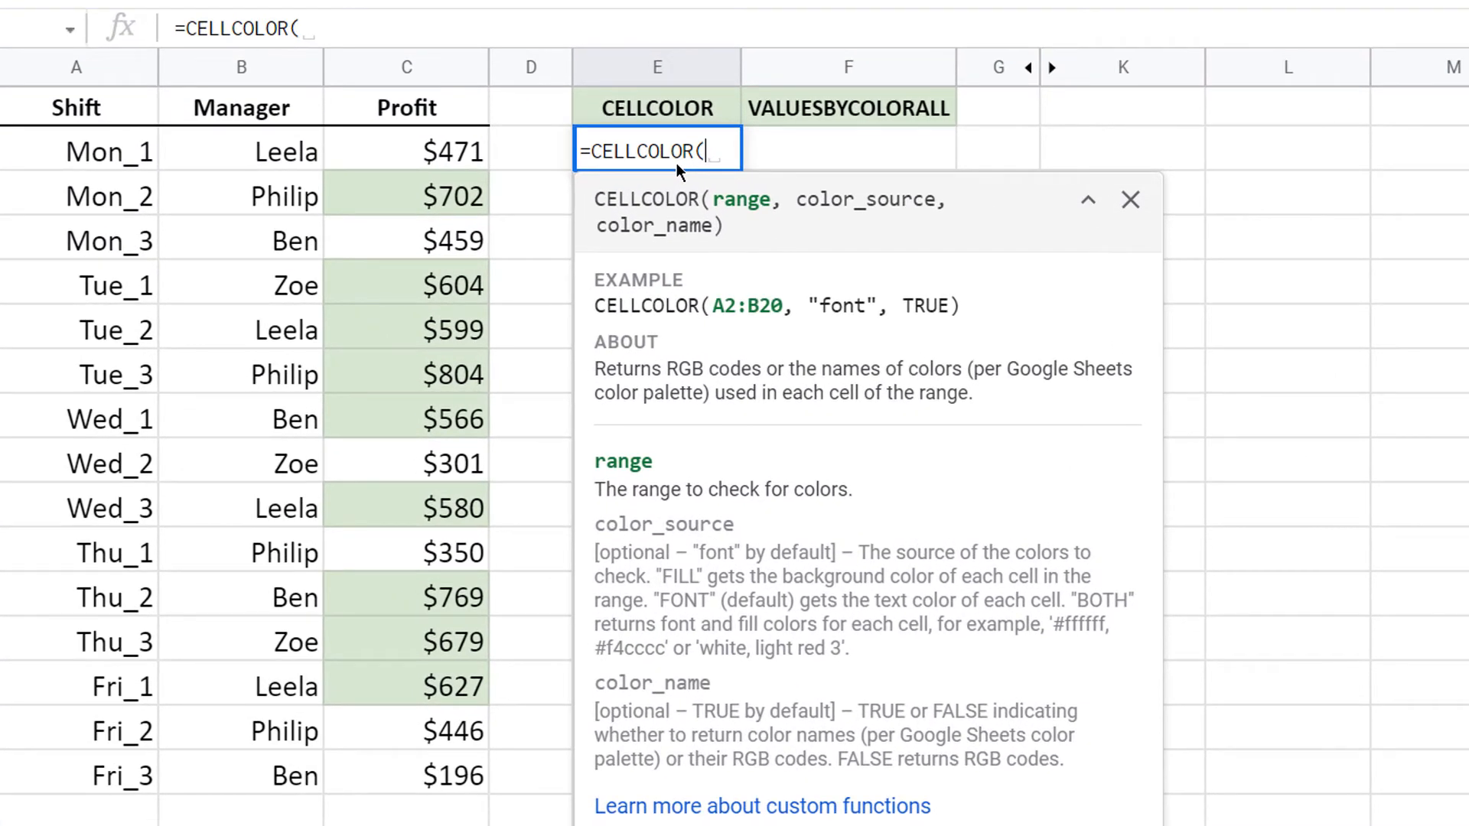
{"action": "left_click_drag", "start_coordinate": [405, 152], "coordinate": [405, 641]}
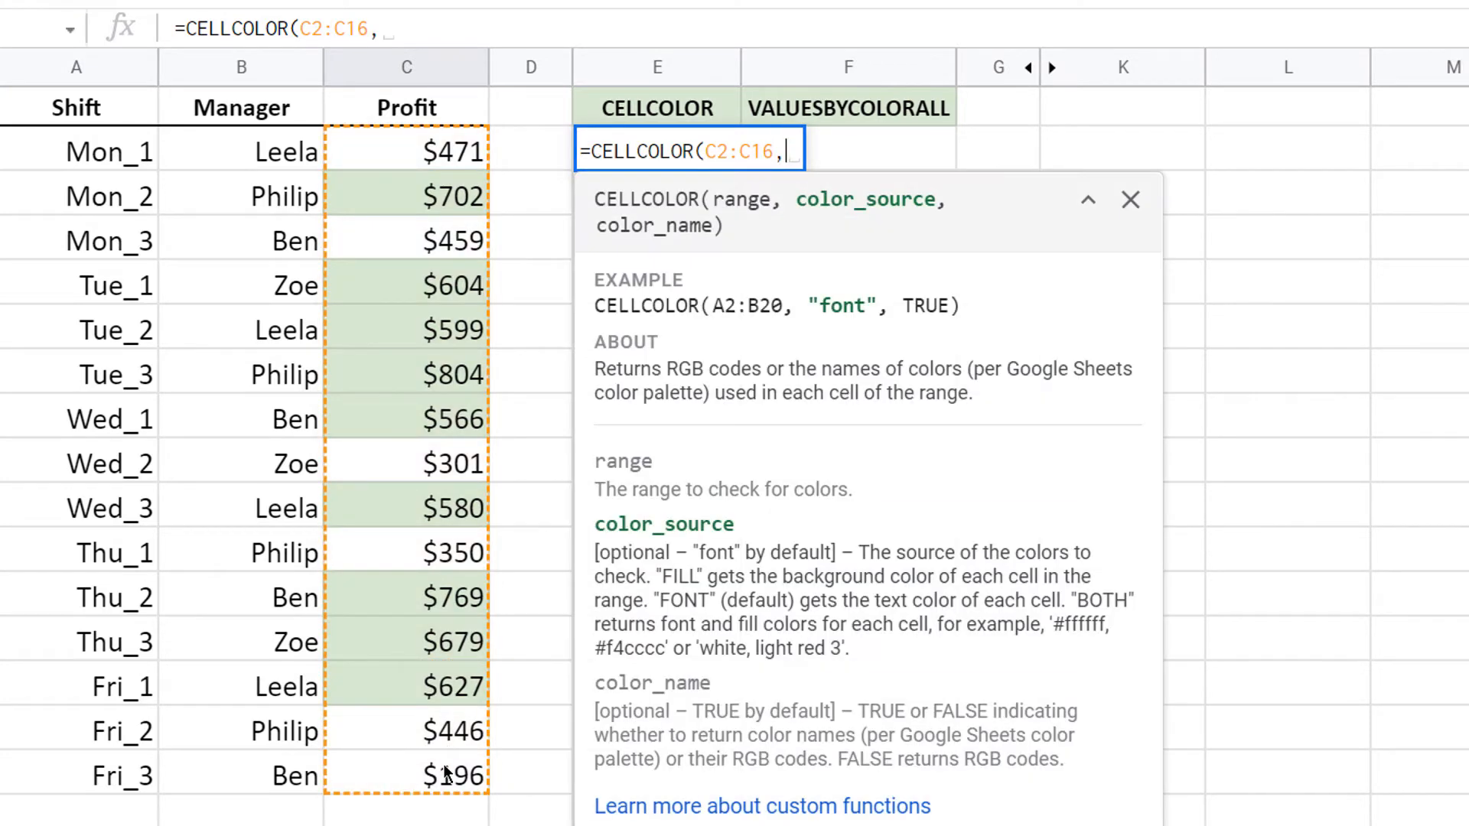
{"action": "type", "text": "\"\""}
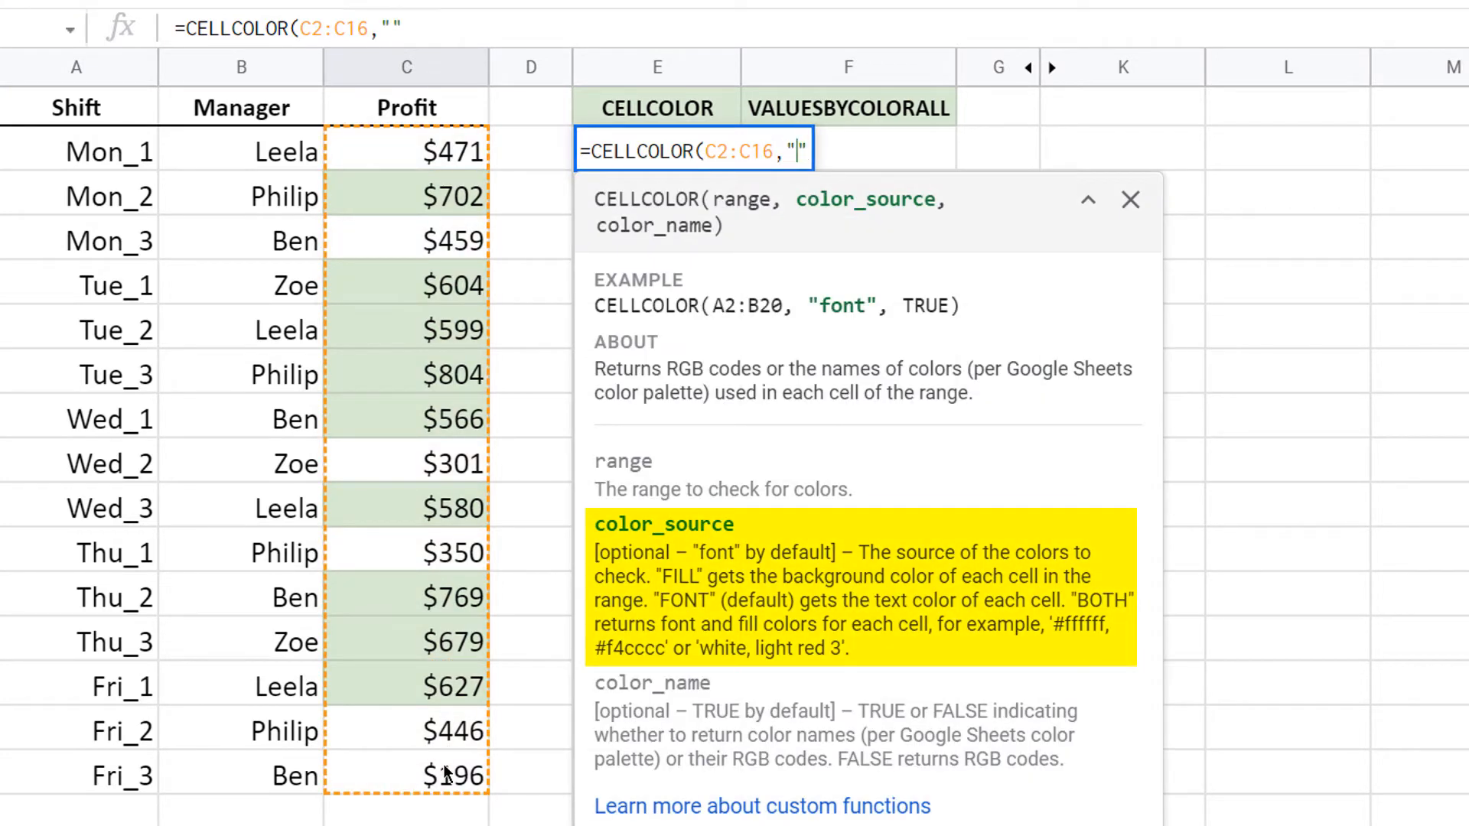
{"action": "type", "text": "fill"}
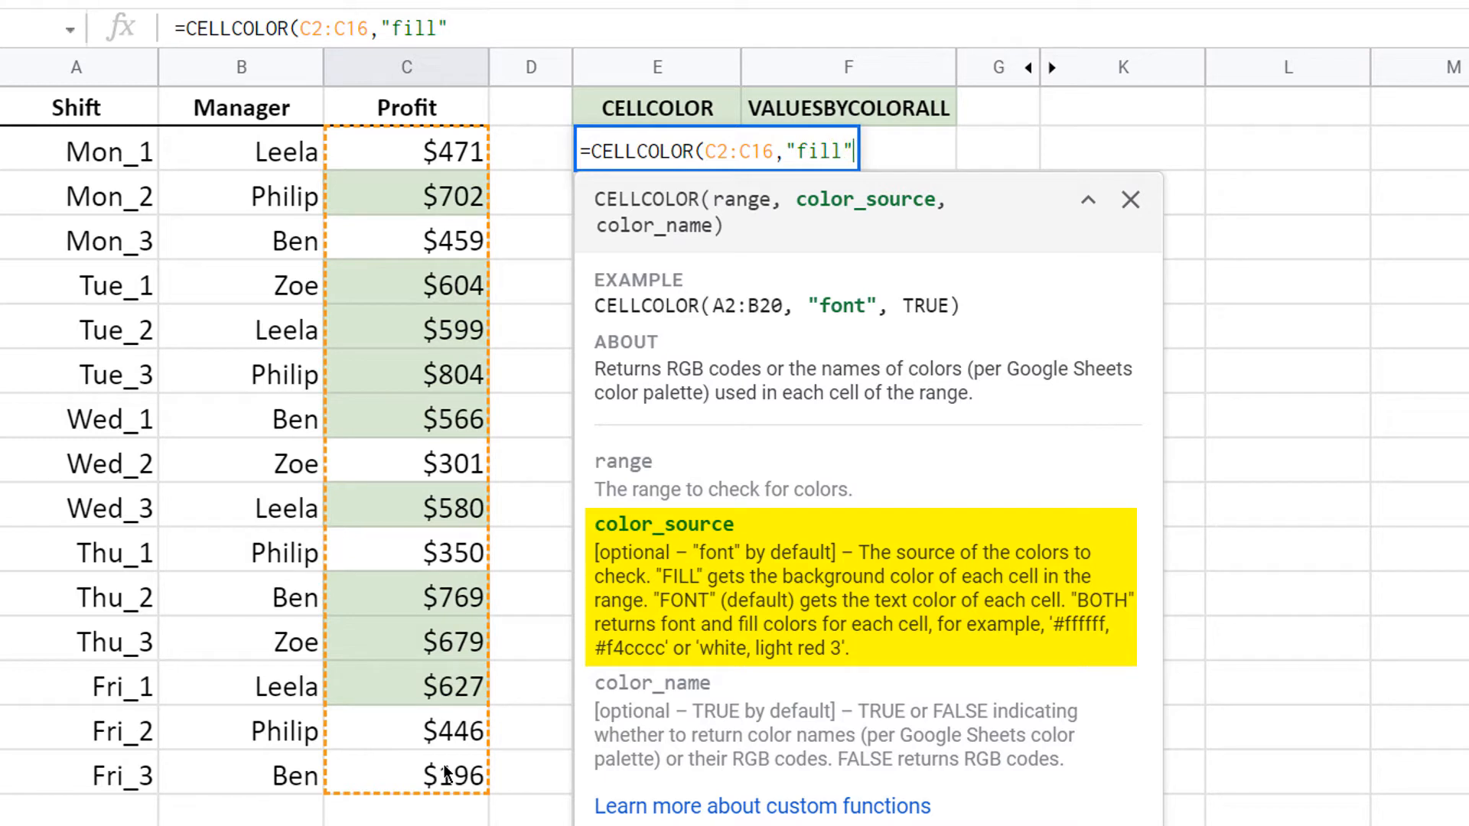
{"action": "type", "text": ","}
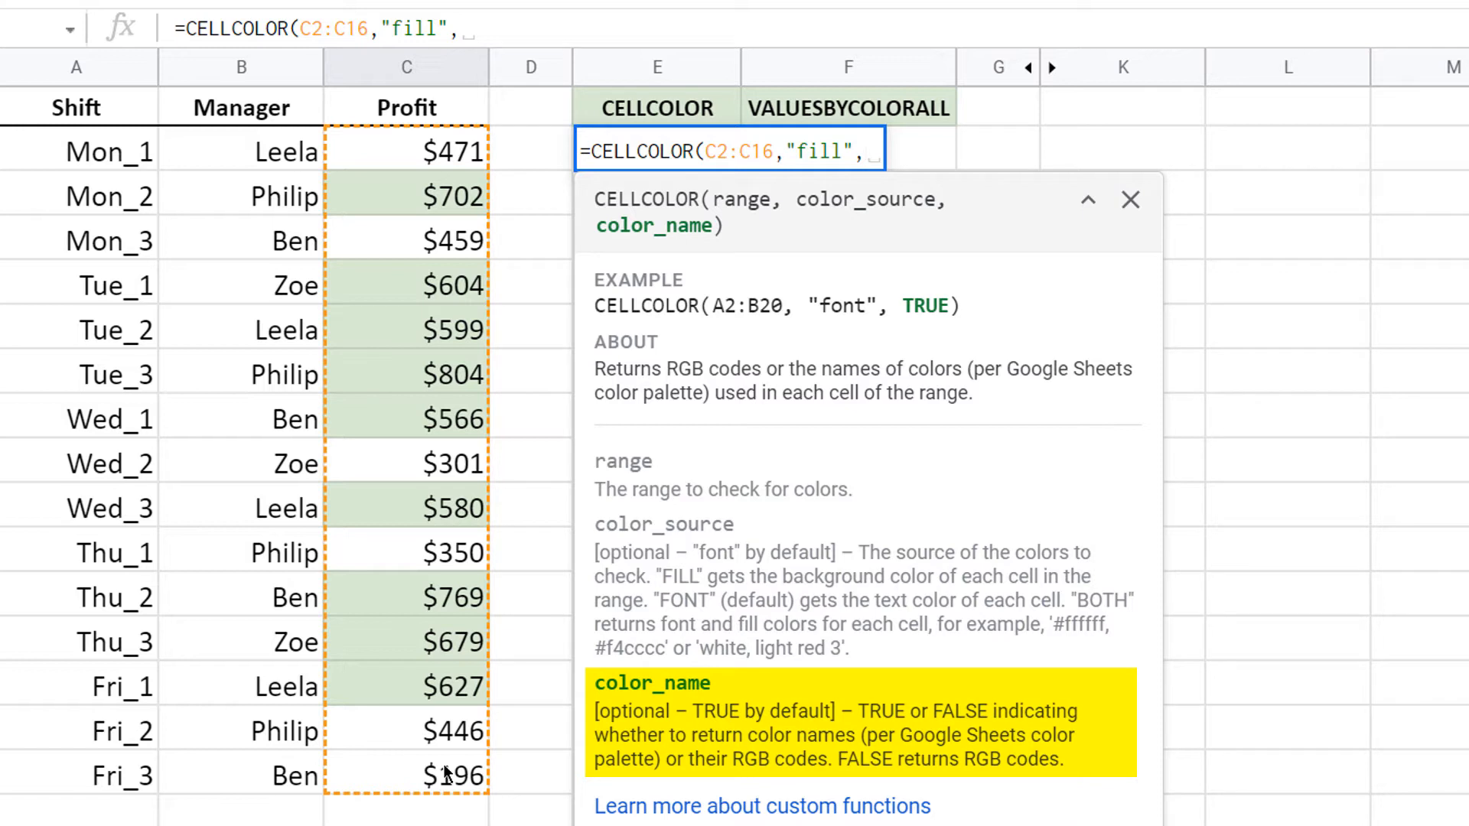
{"action": "type", "text": "T"}
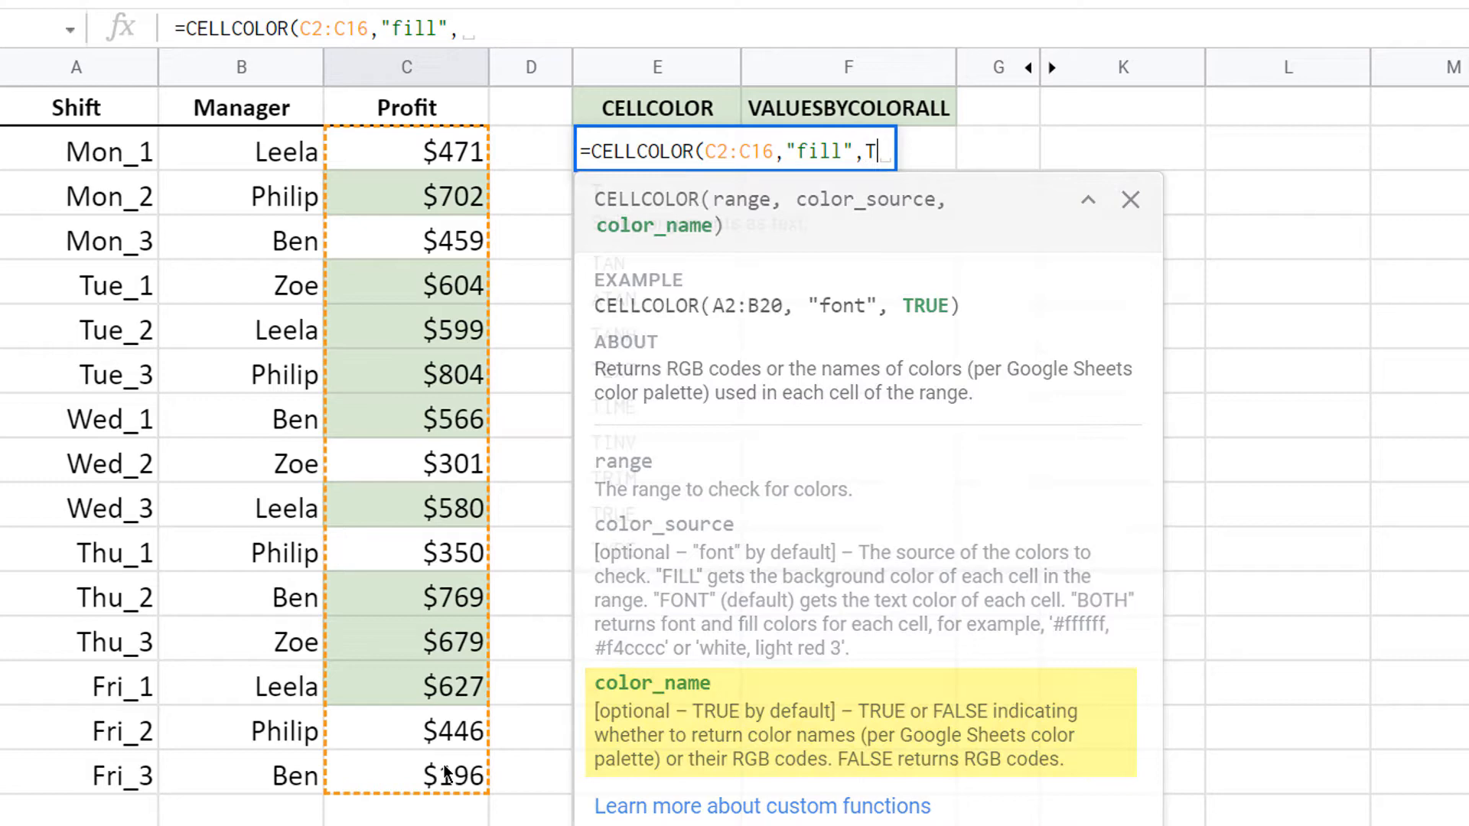
{"action": "type", "text": "RUE)"}
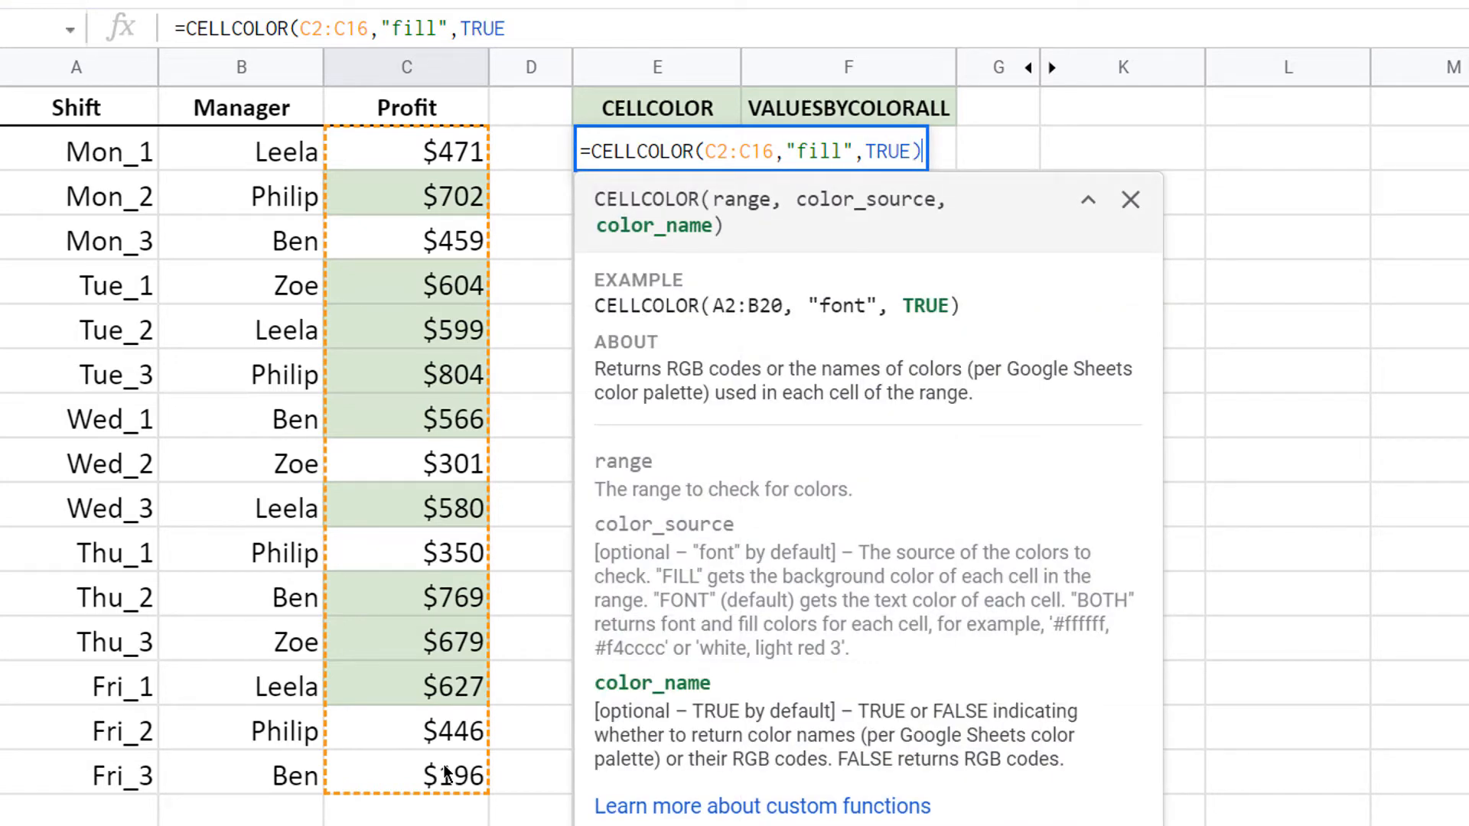
{"action": "key", "text": "Enter"}
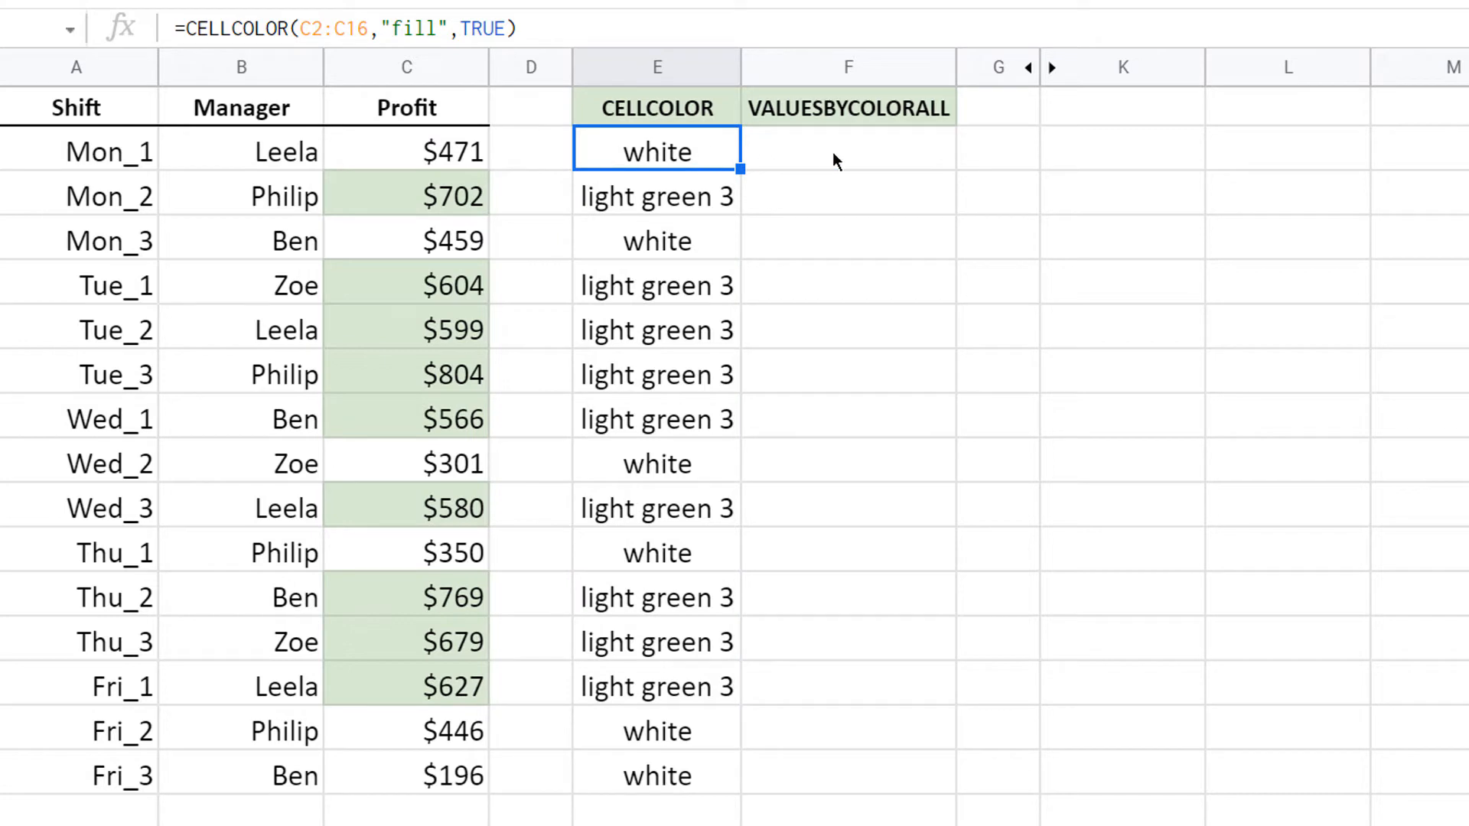
{"action": "type", "text": "=valuesby"}
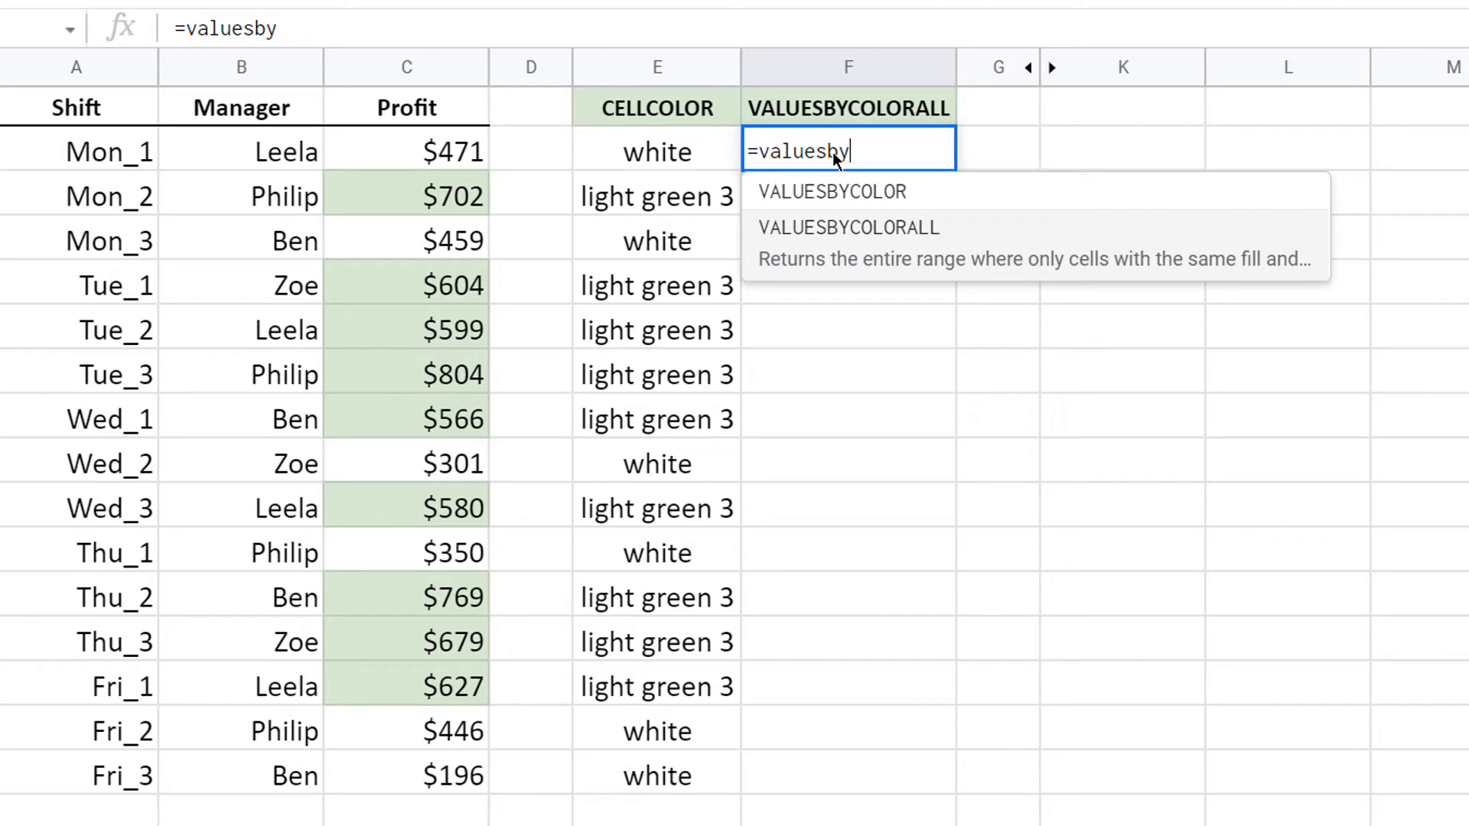
{"action": "left_click", "coordinate": [847, 226]}
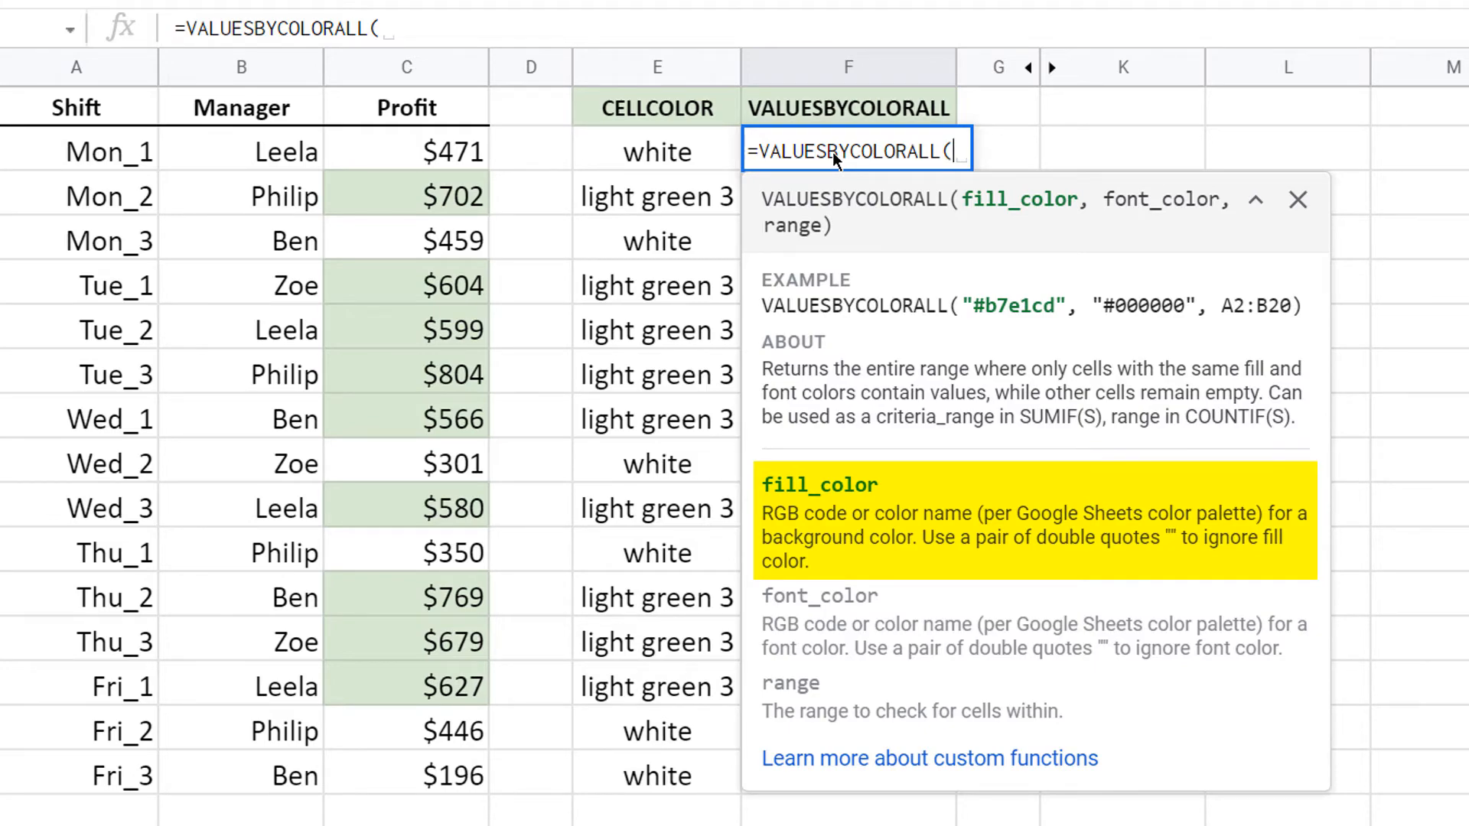
{"action": "key", "text": "Escape"}
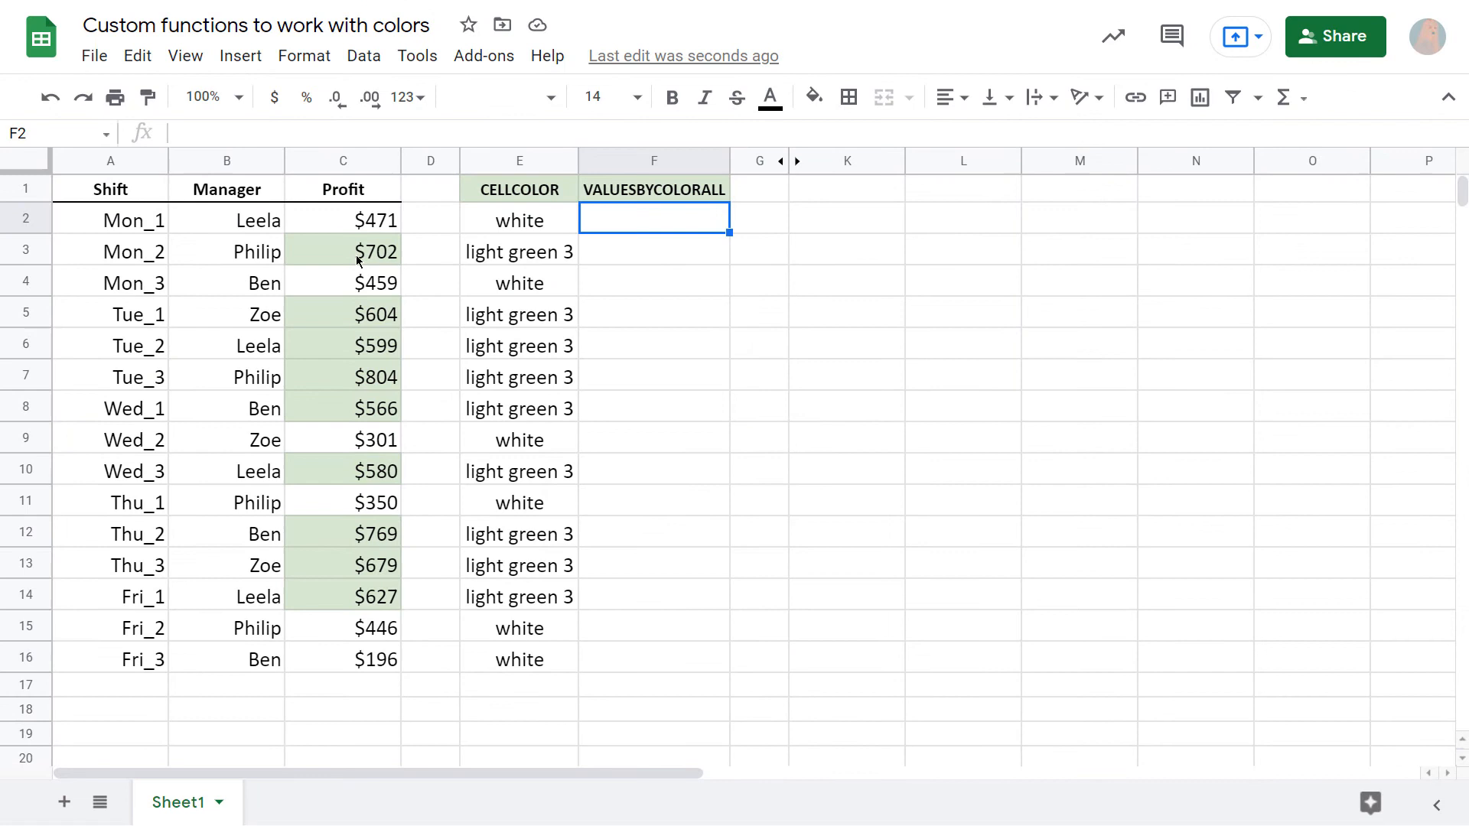
{"action": "left_click", "coordinate": [342, 249]}
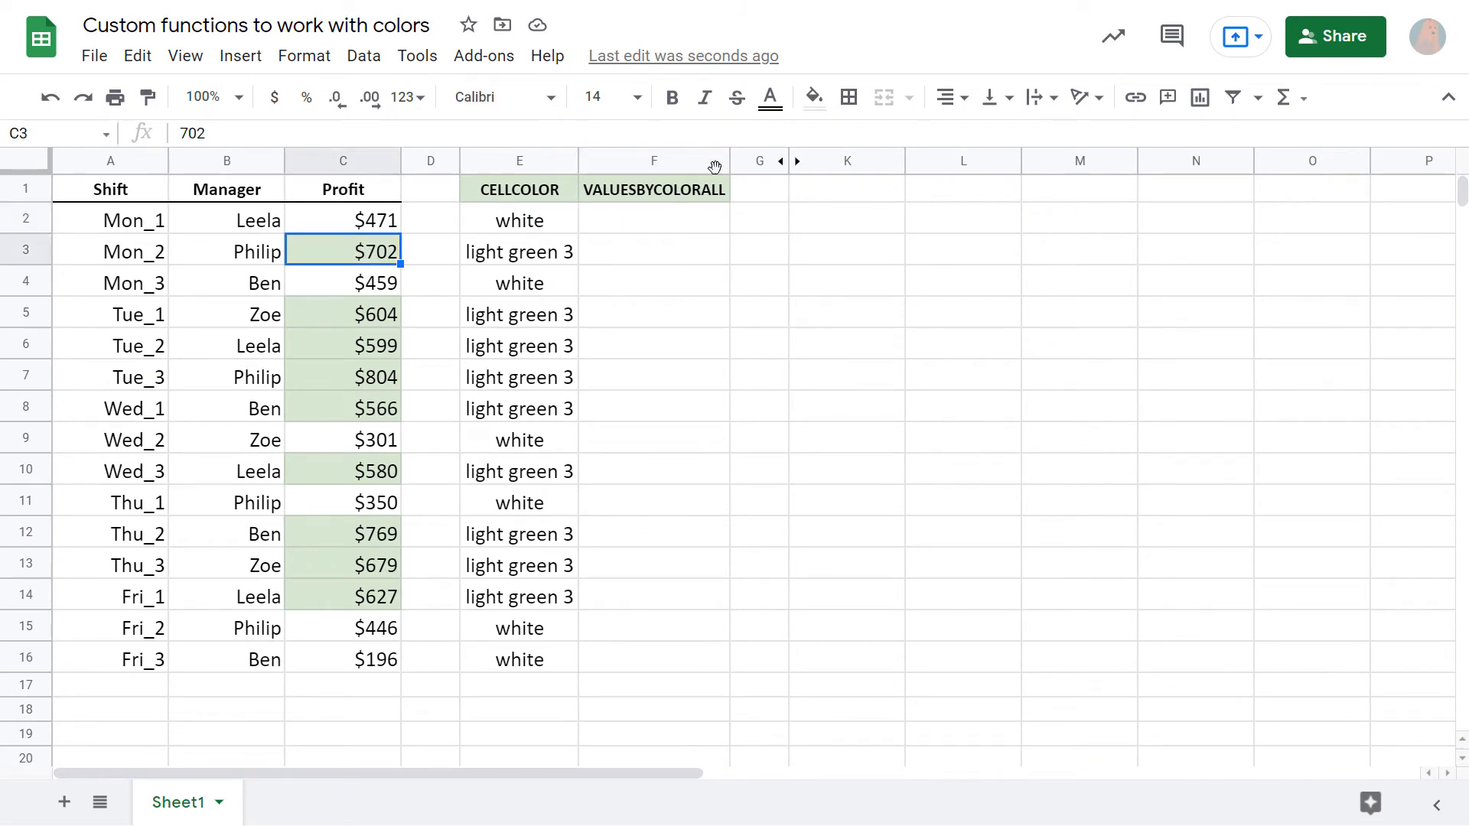
{"action": "left_click", "coordinate": [811, 96]}
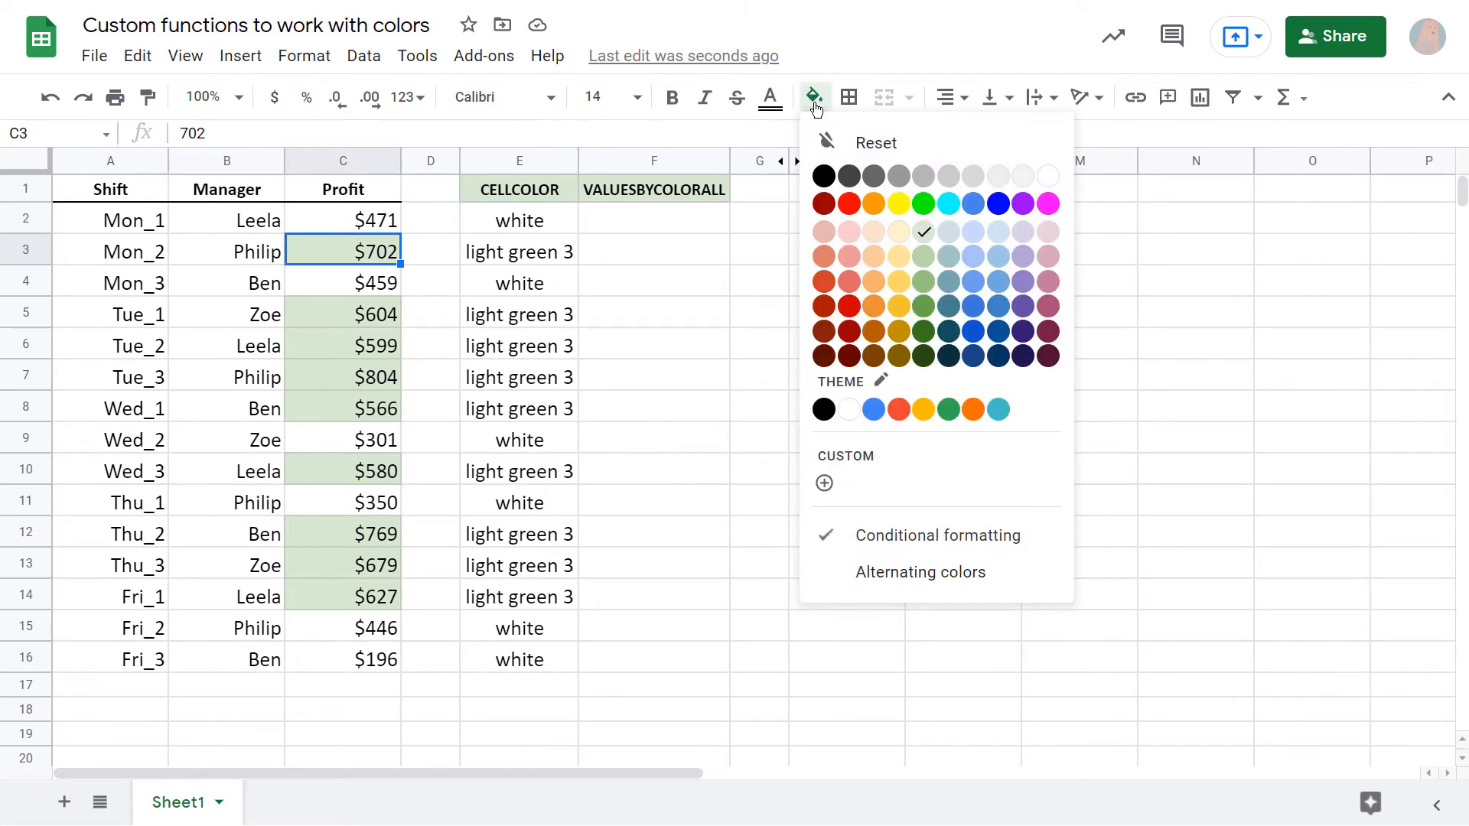
{"action": "mouse_move", "coordinate": [926, 240]}
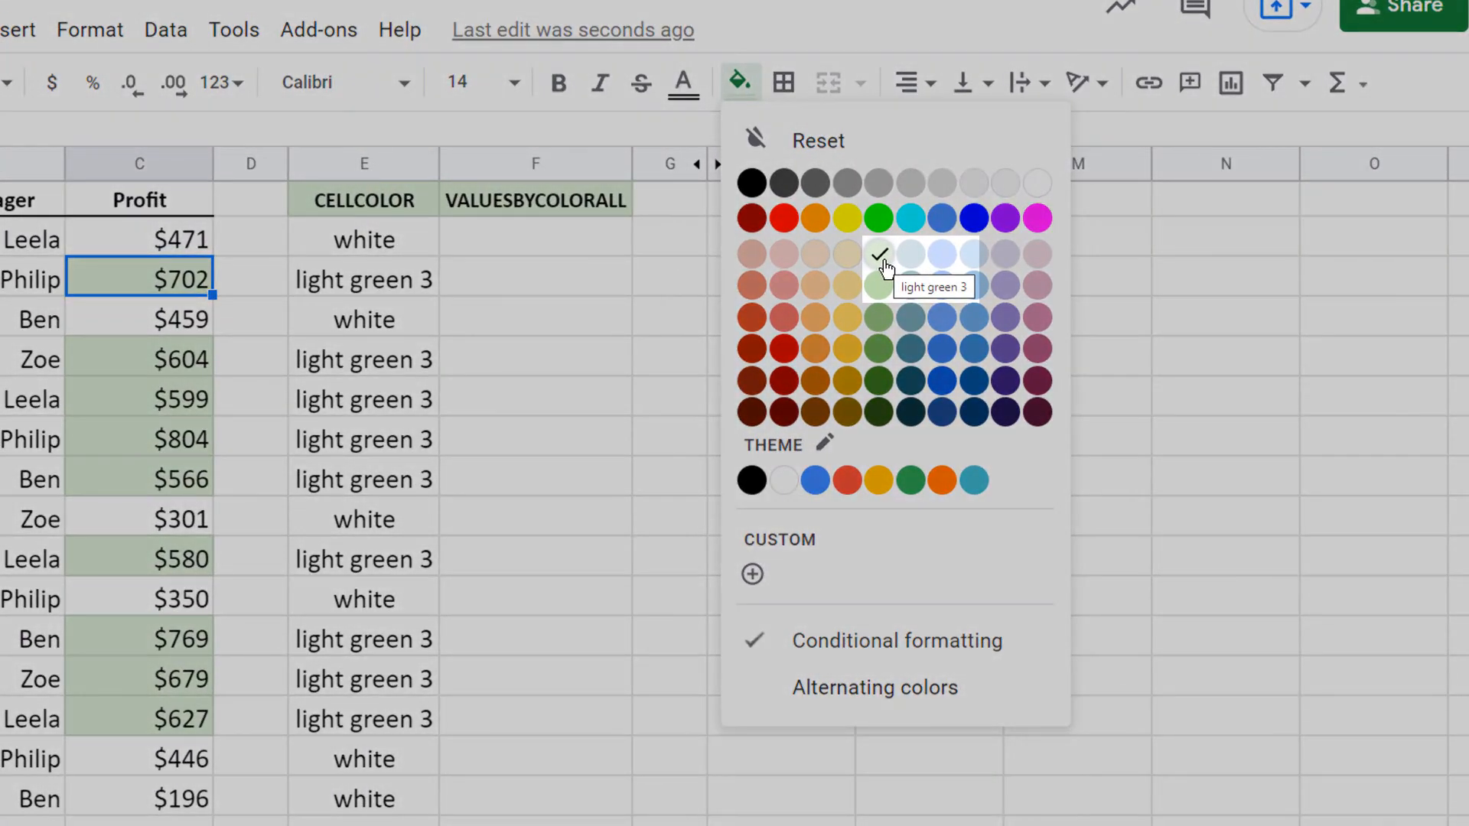
{"action": "left_click", "coordinate": [878, 254]}
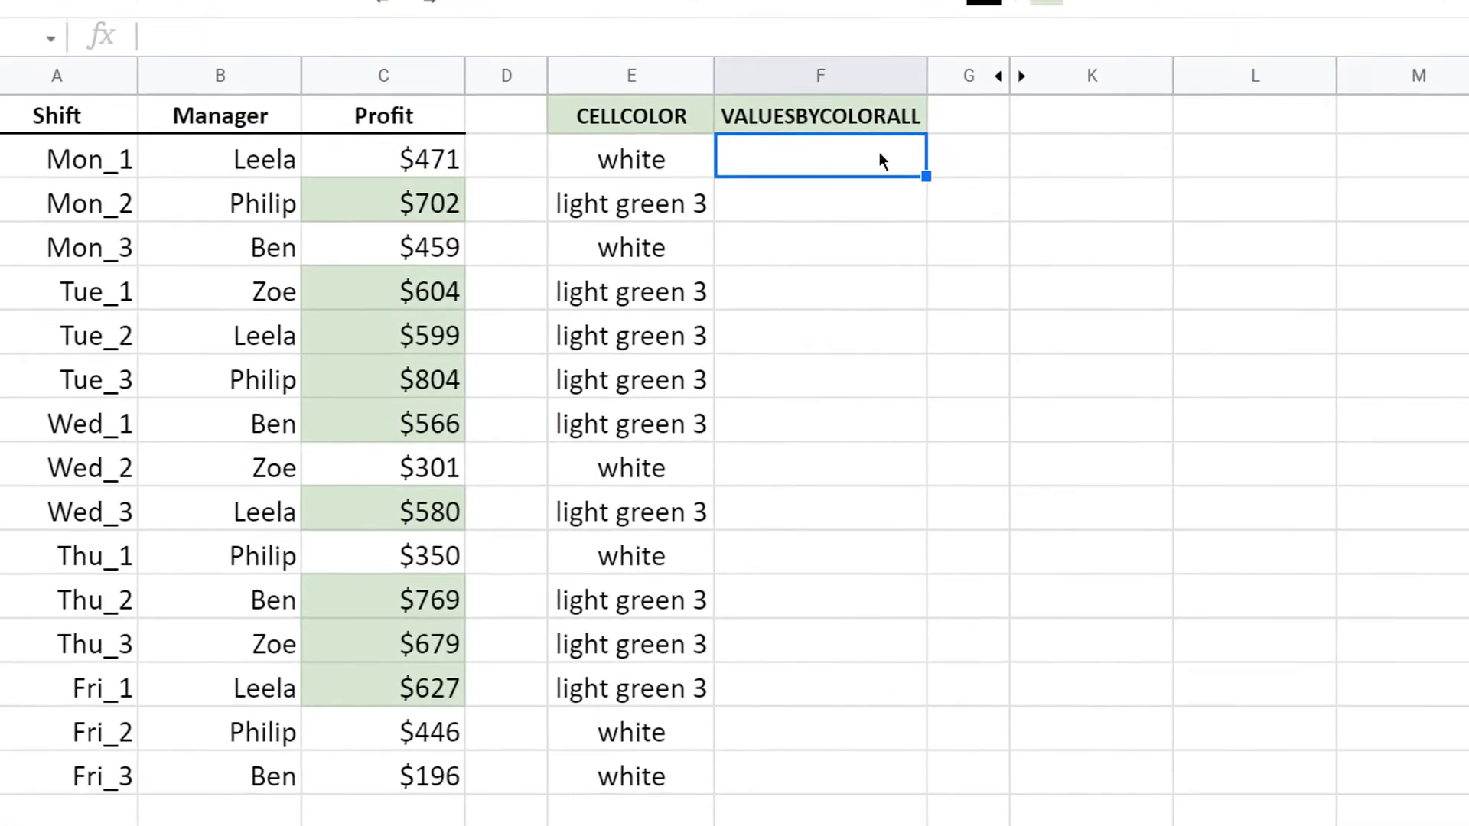
Enter =VALUESBYCOLORALL("light green 3","",C2:C16) in F2 to list only light green 3 profits.
{"action": "type", "text": "=valu"}
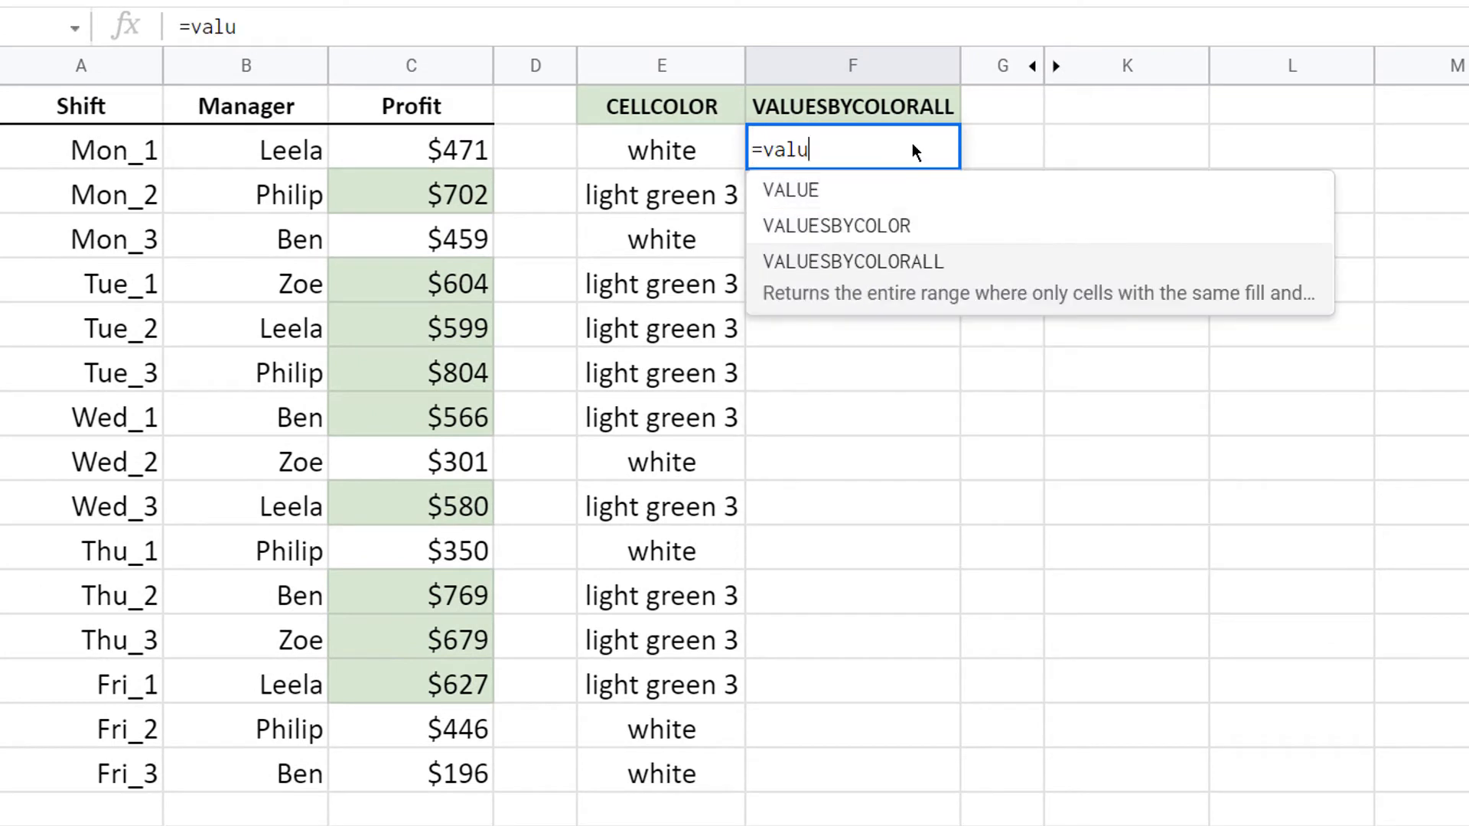
{"action": "type", "text": "VALUESBYCOLORALL(\"light green 3\""}
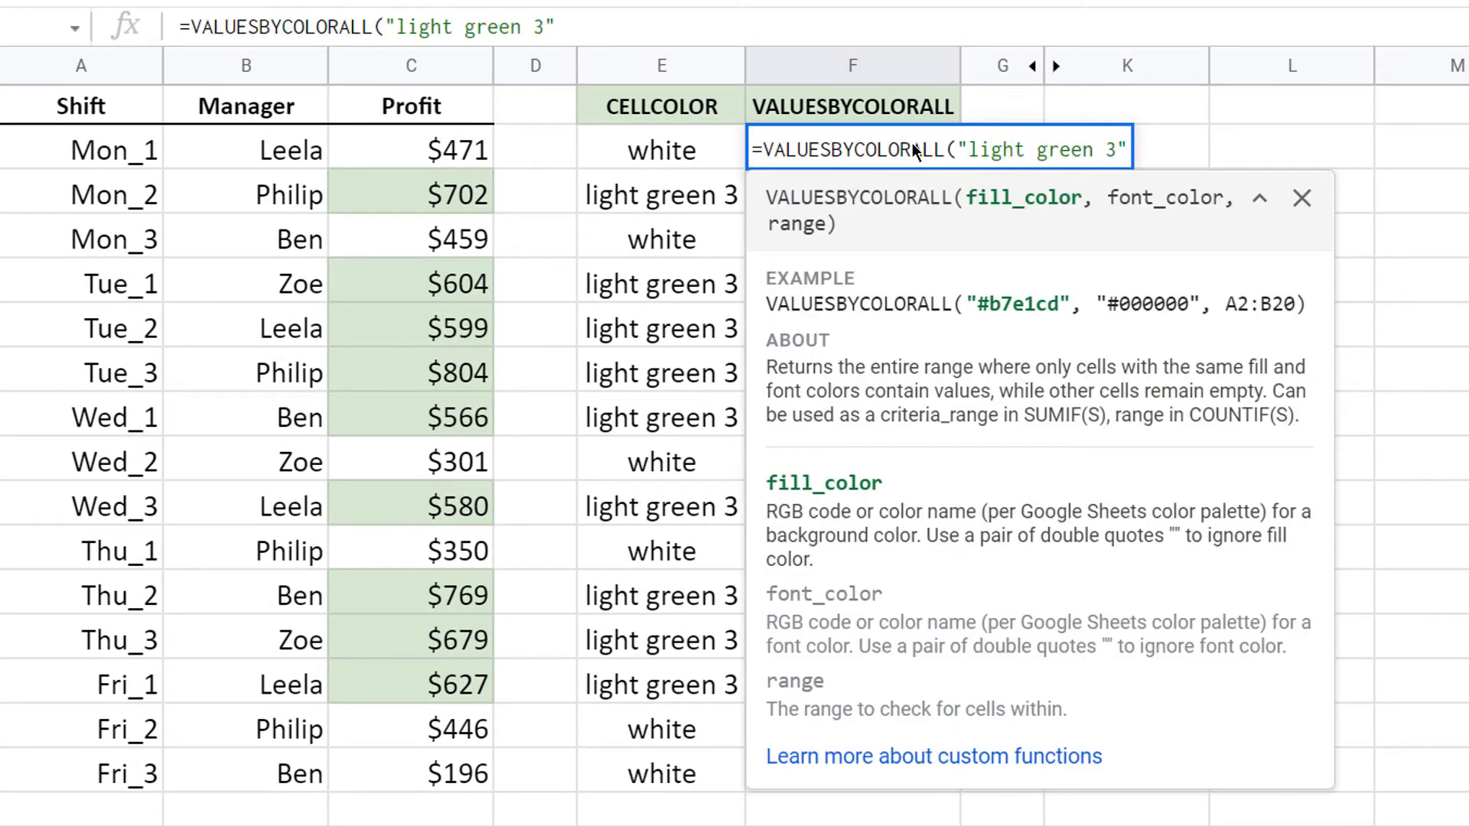
{"action": "type", "text": ","}
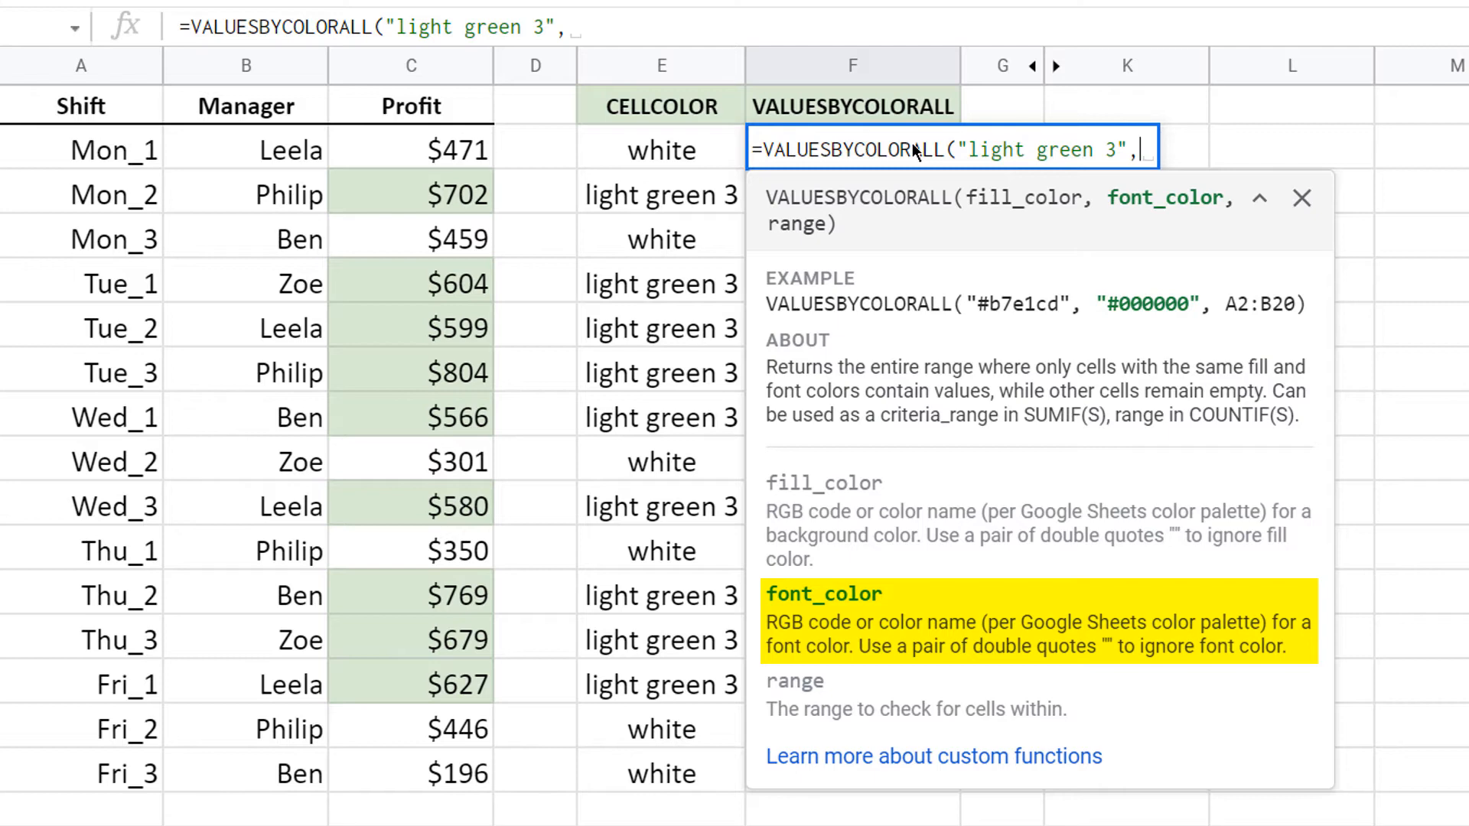
{"action": "type", "text": "\"\","}
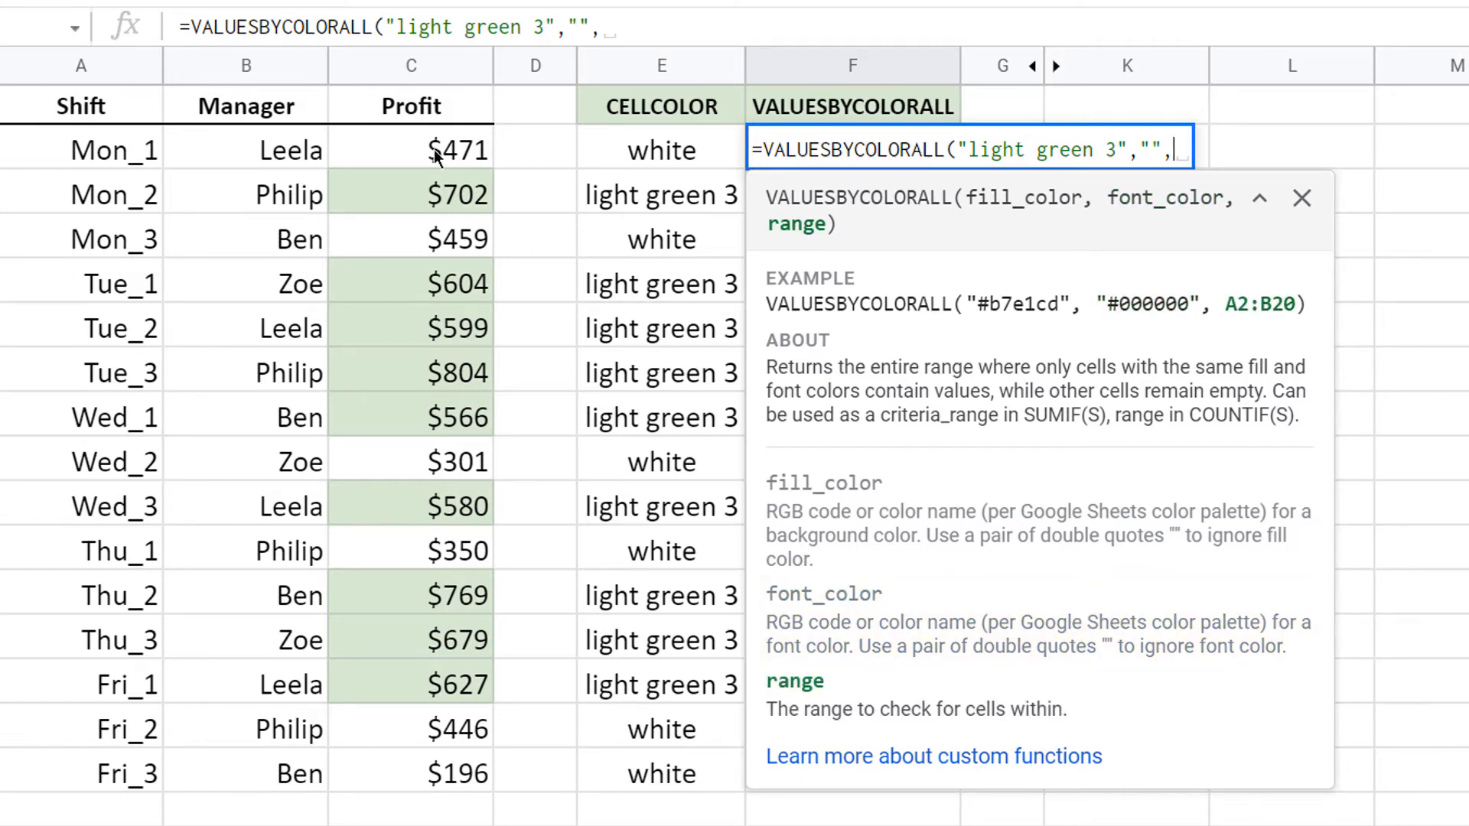
{"action": "left_click_drag", "start_coordinate": [410, 148], "coordinate": [410, 774]}
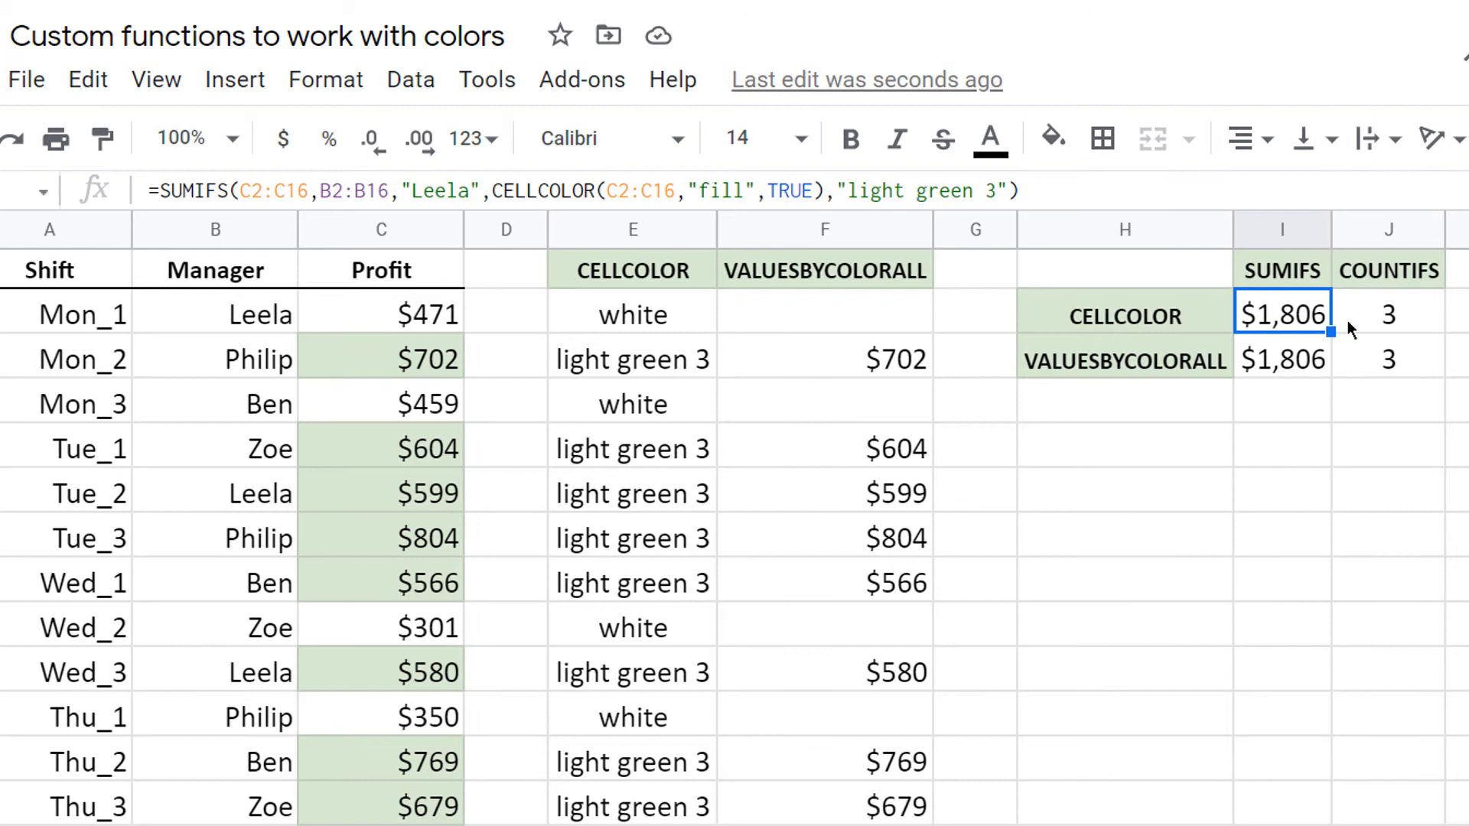
Inspect the COUNTIFS formula using CELLCOLOR that returns 3 for Leela's light green 3 profits.
{"action": "left_click", "coordinate": [1387, 314]}
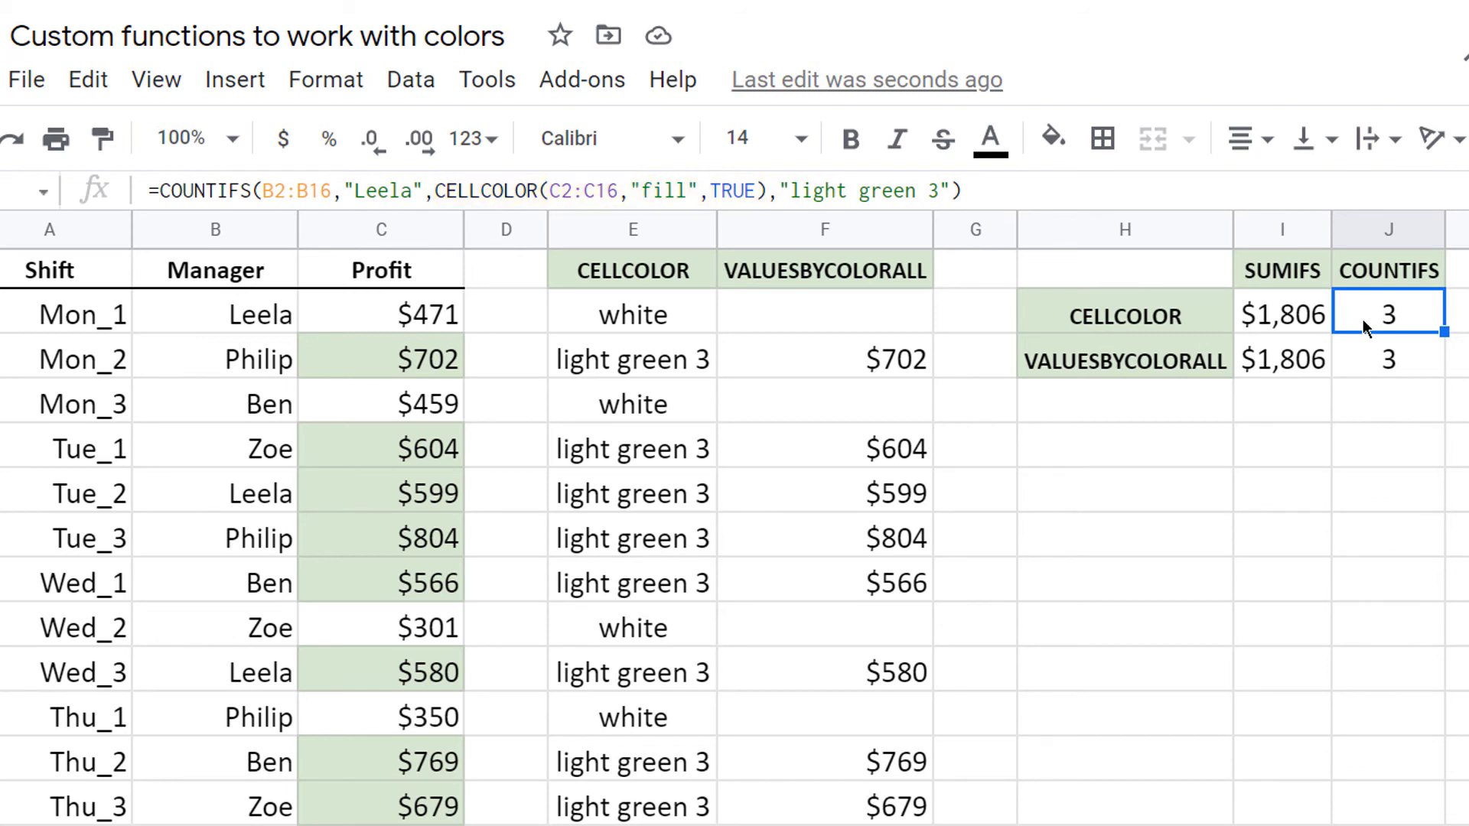
Inspect the SUMIFS formula on VALUESBYCOLORALL, then search the add-on marketplace for 'function by color'.
{"action": "left_click", "coordinate": [1387, 358]}
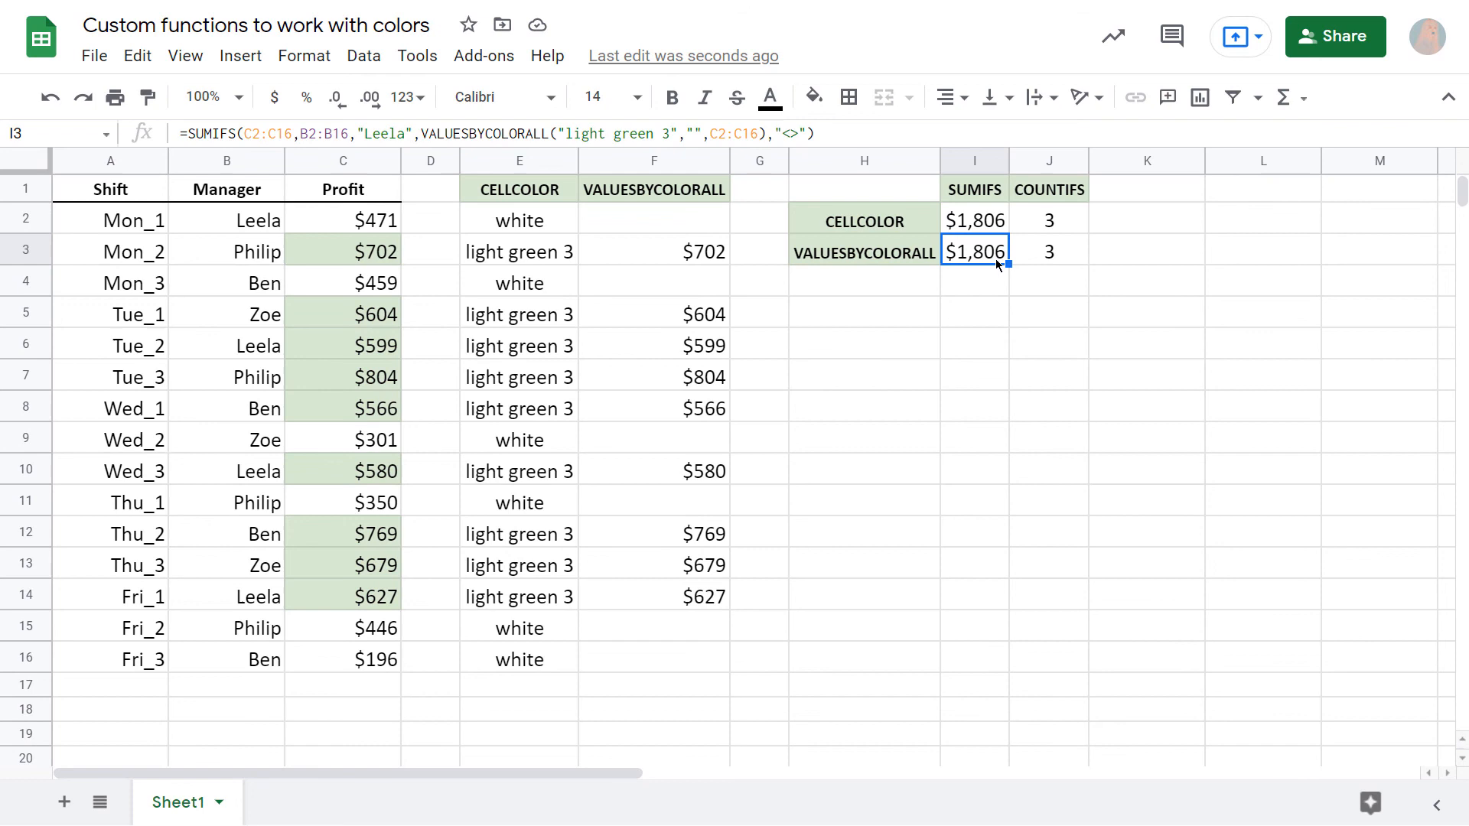
{"action": "left_click", "coordinate": [483, 55]}
{"action": "type", "text": "function b"}
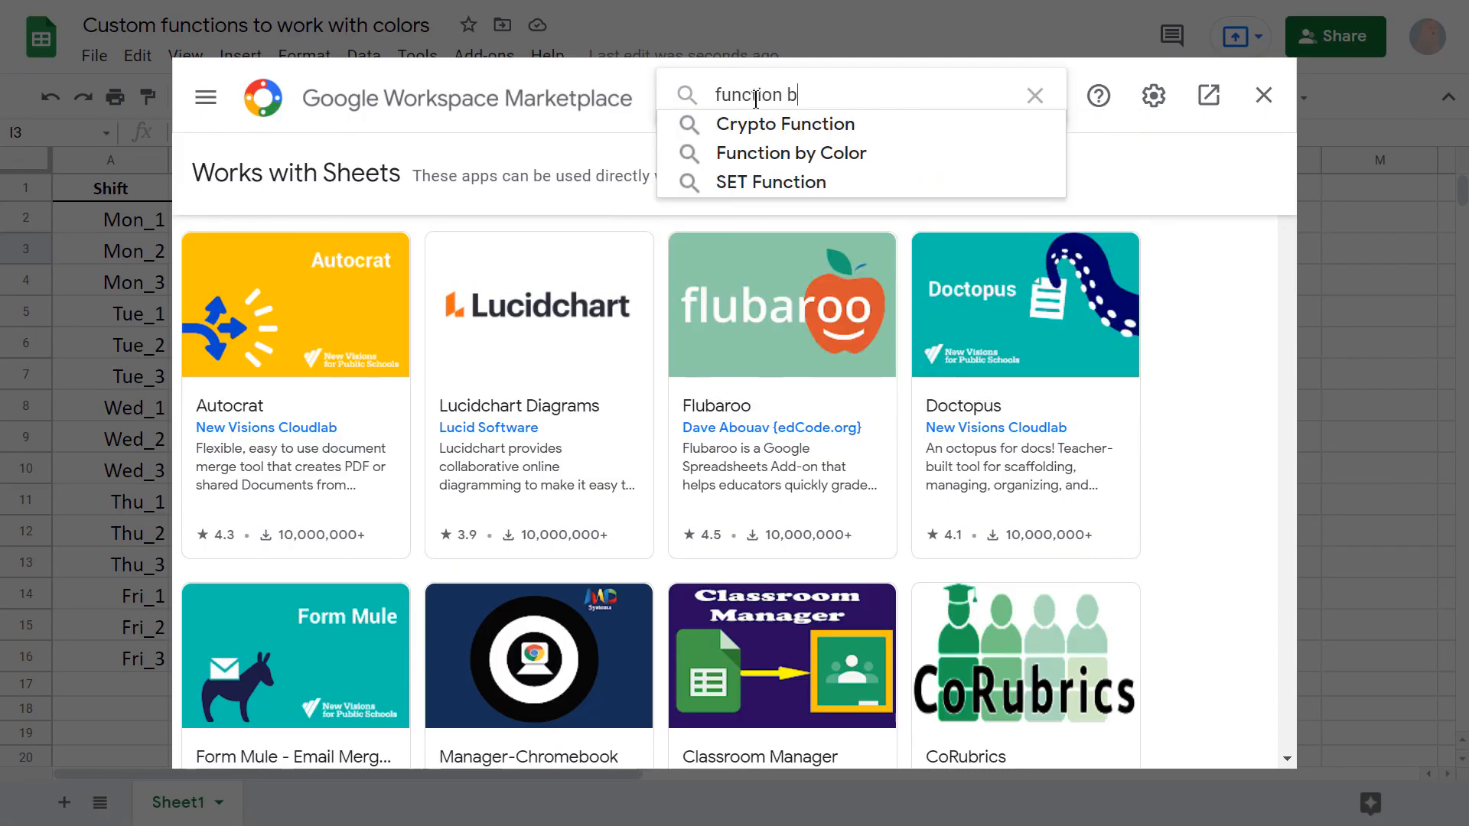
{"action": "left_click", "coordinate": [791, 153]}
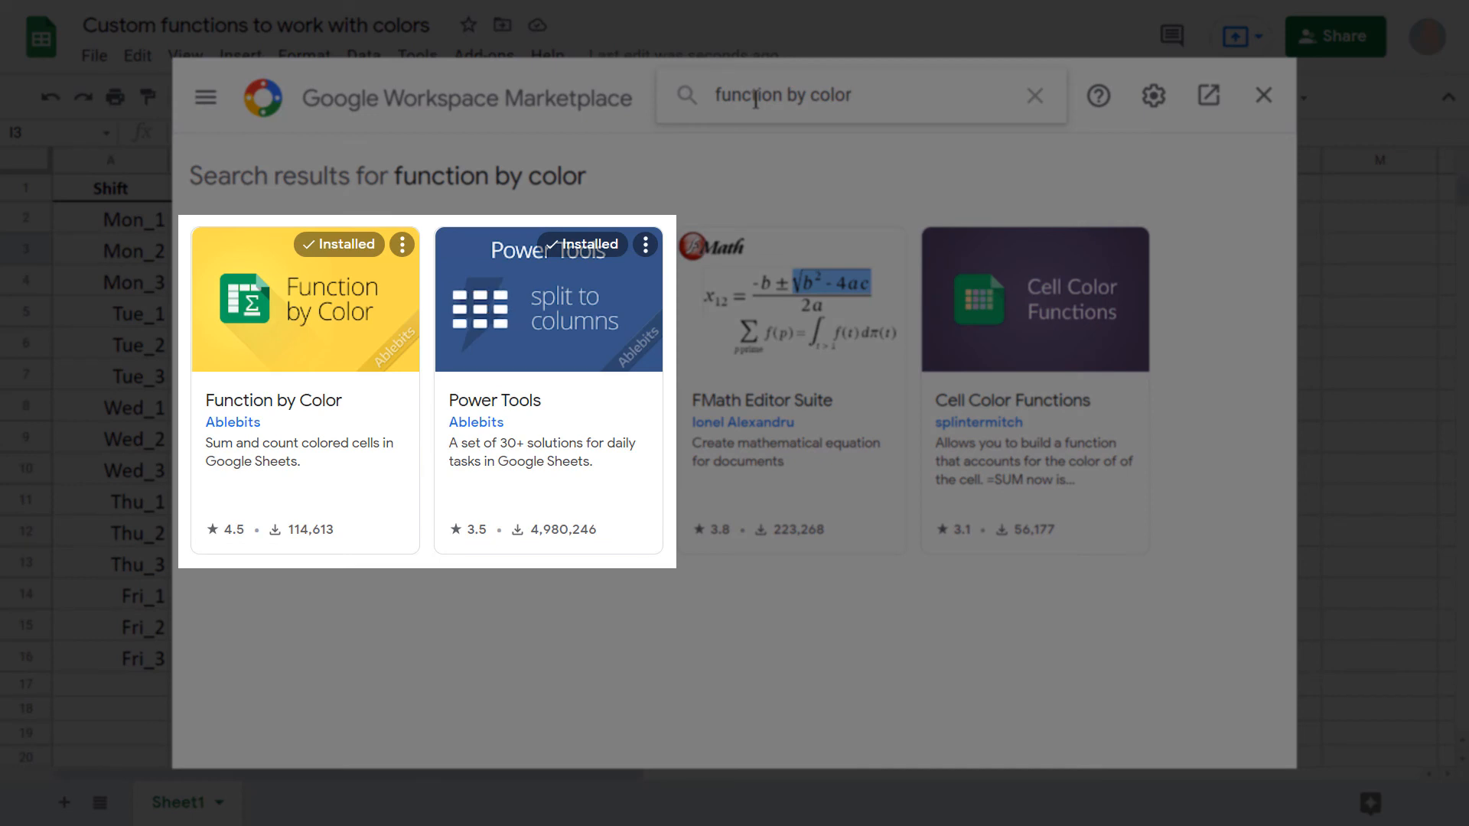